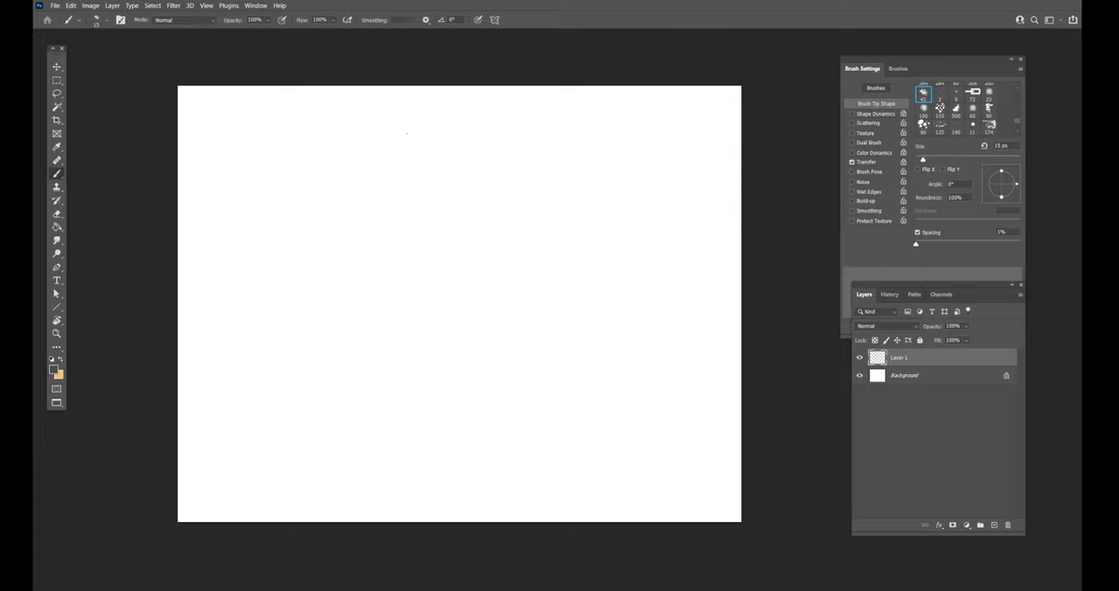
pyautogui.moveTo(347, 227)
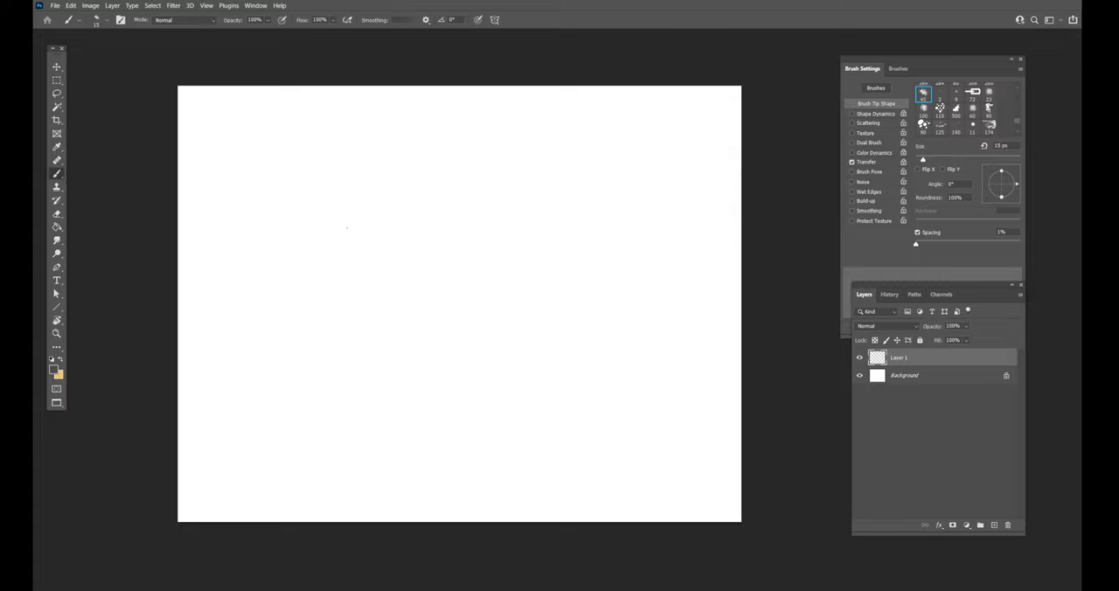
# Sketch a rough four-sided square head outline with thin brush strokes near the canvas centre
pyautogui.moveTo(352, 191); pyautogui.dragTo(341, 279)
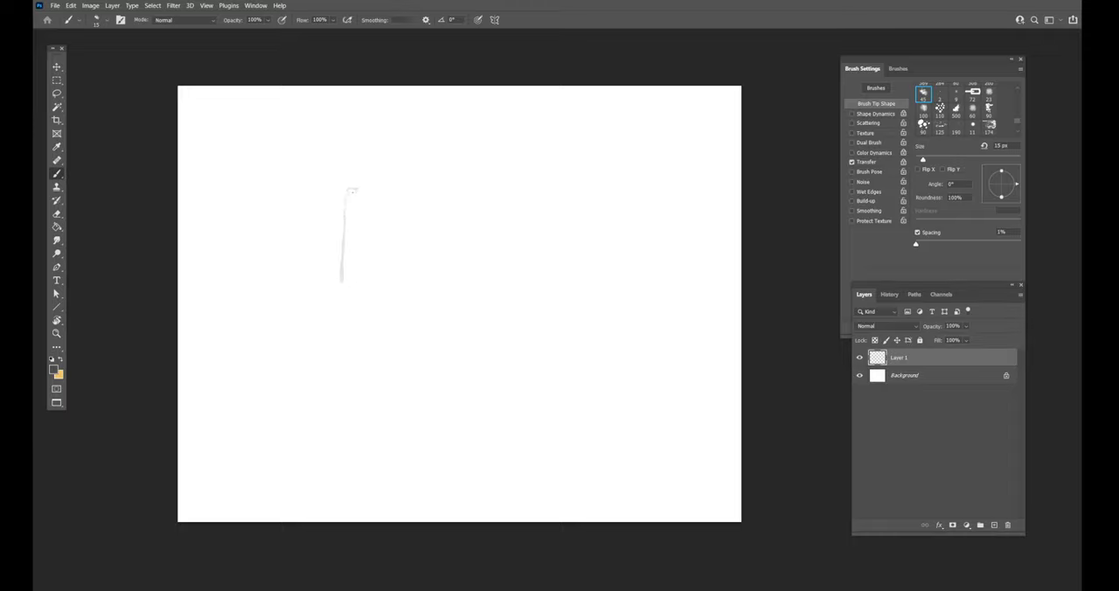
pyautogui.moveTo(350, 188); pyautogui.dragTo(559, 324)
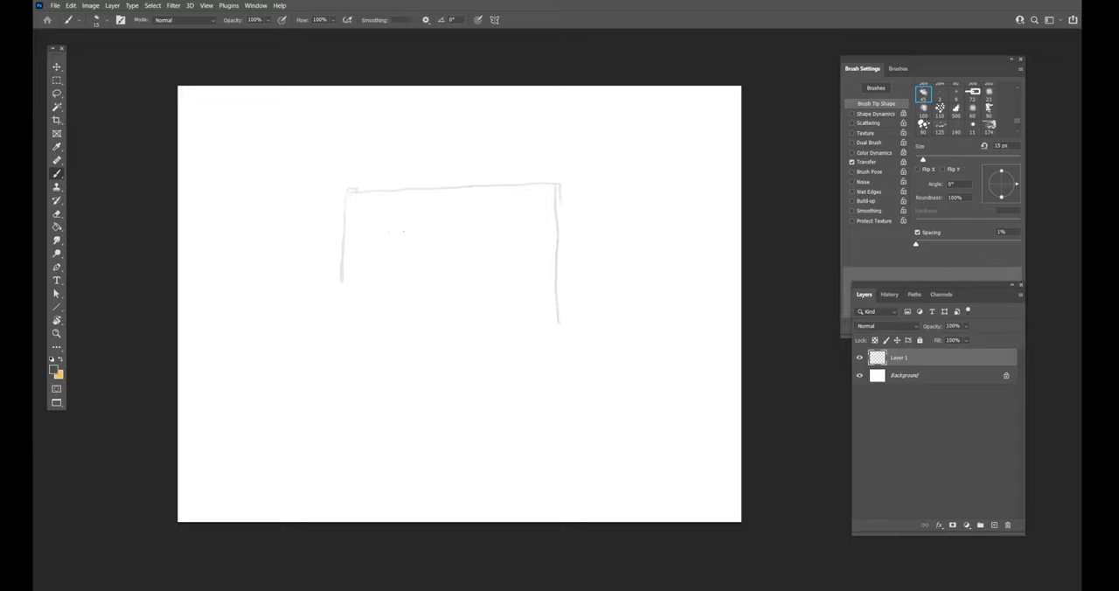
pyautogui.moveTo(342, 271); pyautogui.dragTo(350, 372)
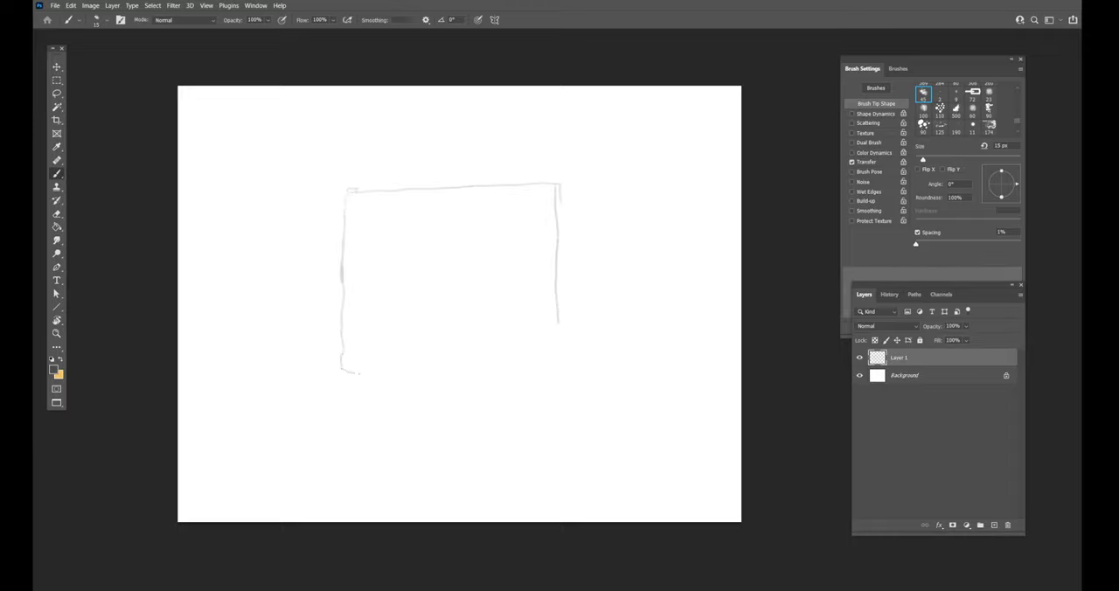
pyautogui.moveTo(341, 372); pyautogui.dragTo(563, 367)
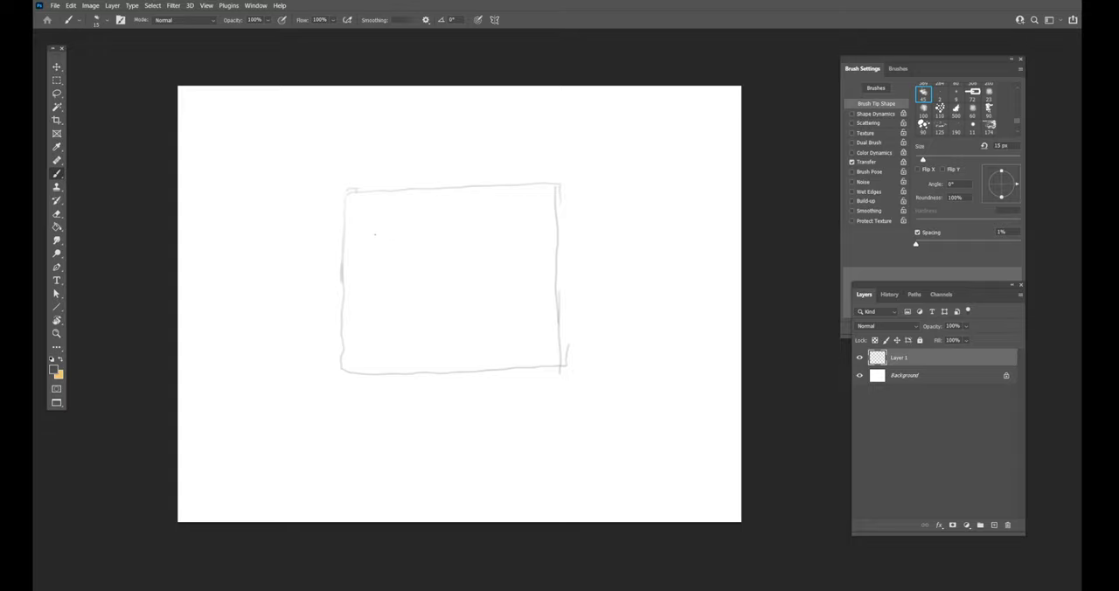
# Sketch two slanted angry eyebrows and the eye shapes beneath them inside the square
pyautogui.moveTo(371, 234); pyautogui.dragTo(419, 253)
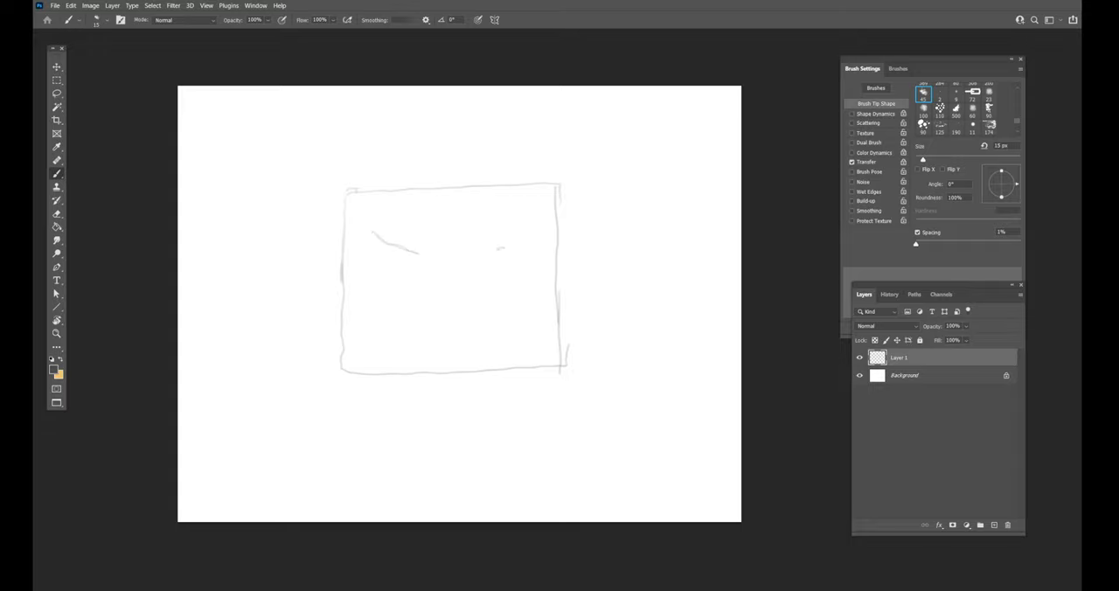
pyautogui.moveTo(486, 254); pyautogui.dragTo(539, 225)
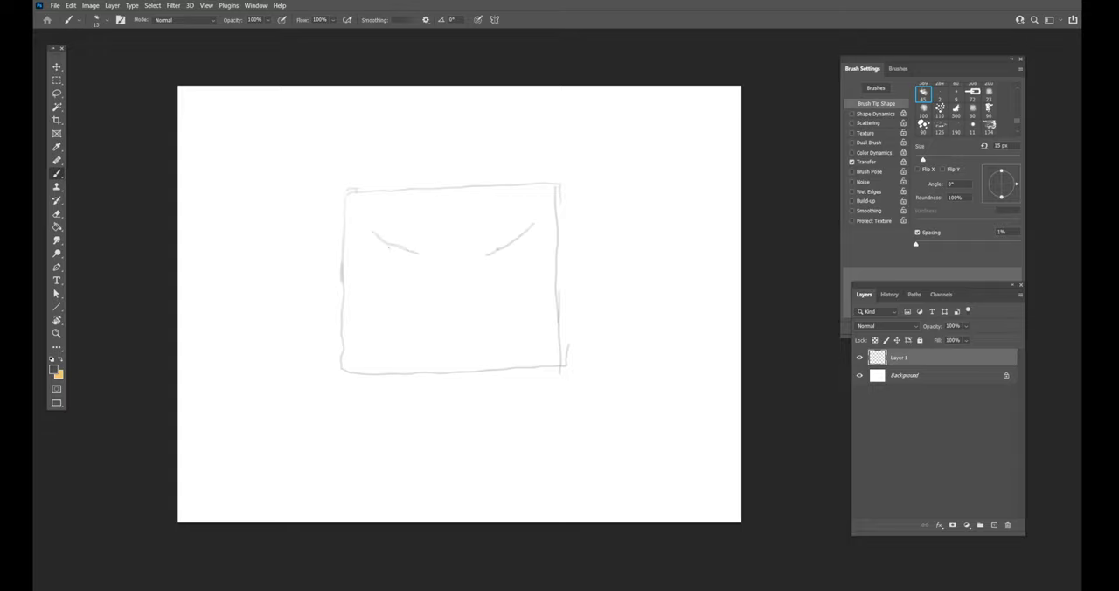
pyautogui.moveTo(402, 245); pyautogui.dragTo(384, 271)
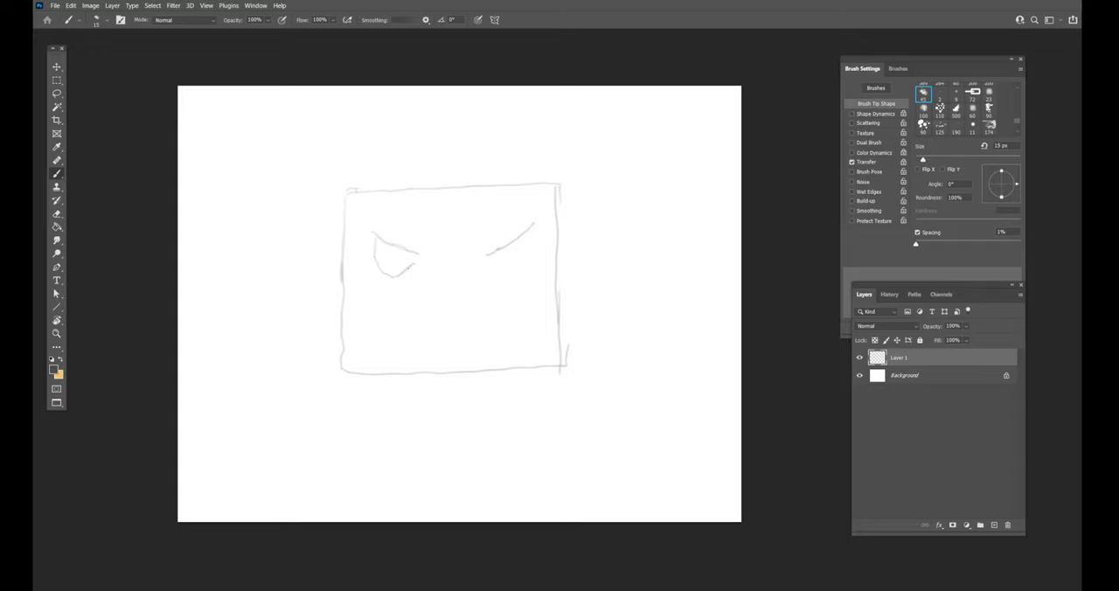
pyautogui.moveTo(507, 219); pyautogui.dragTo(524, 279)
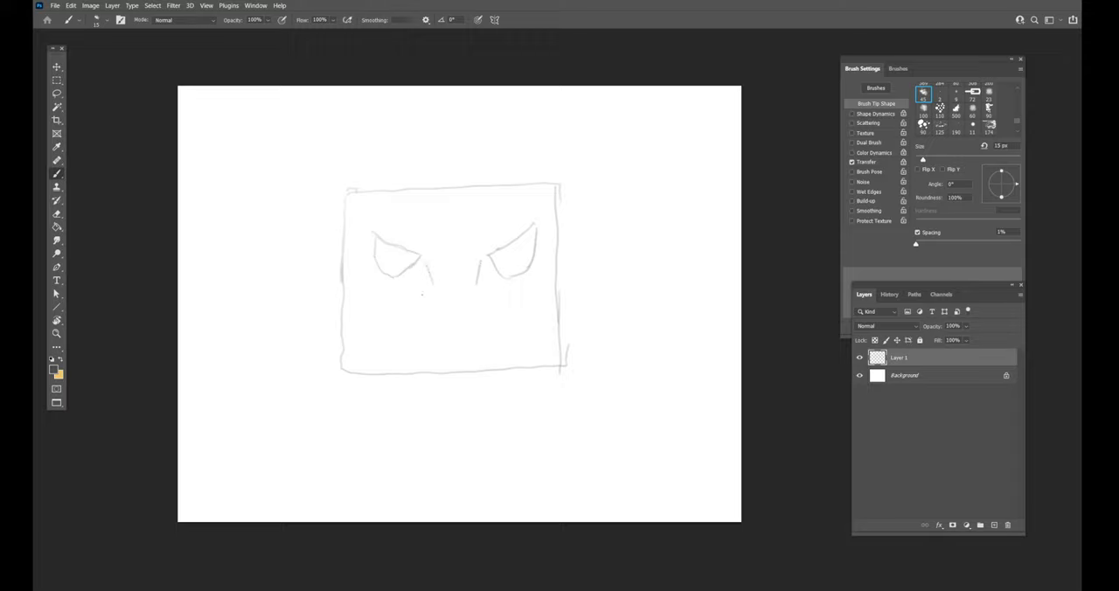
# Sketch a wide rounded nose below the eyes and faint mouth lines under it
pyautogui.moveTo(429, 297); pyautogui.dragTo(464, 329)
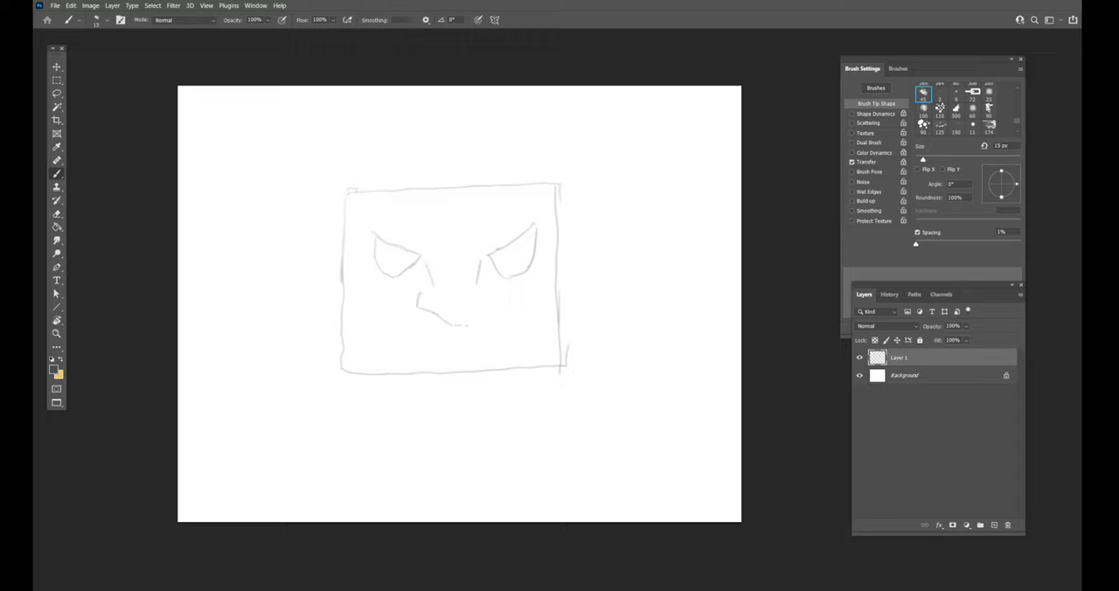
pyautogui.moveTo(420, 306); pyautogui.dragTo(486, 315)
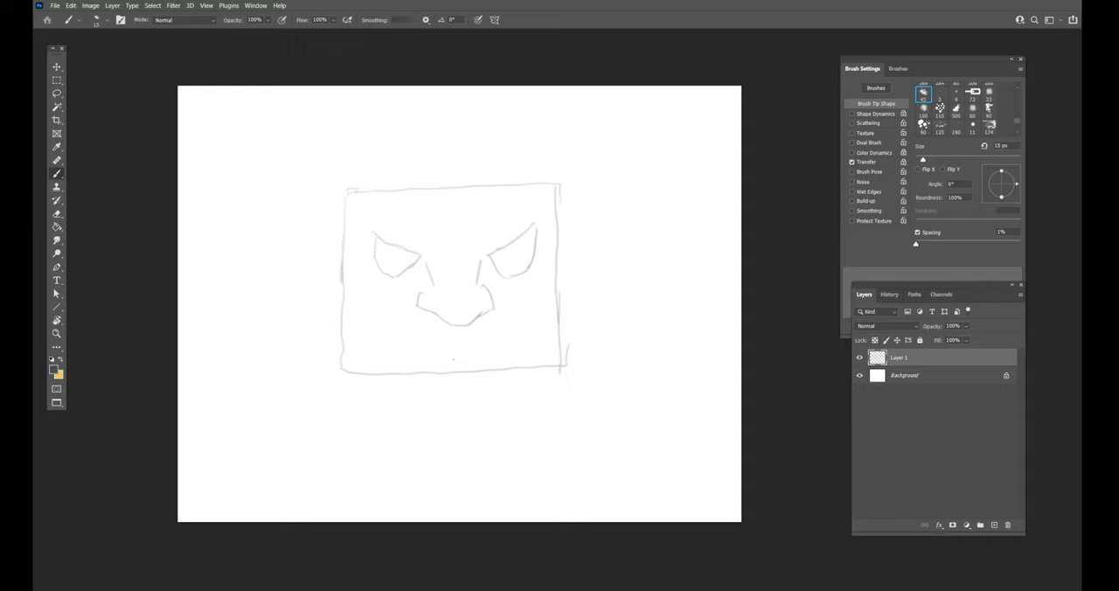
pyautogui.moveTo(394, 341); pyautogui.dragTo(419, 349)
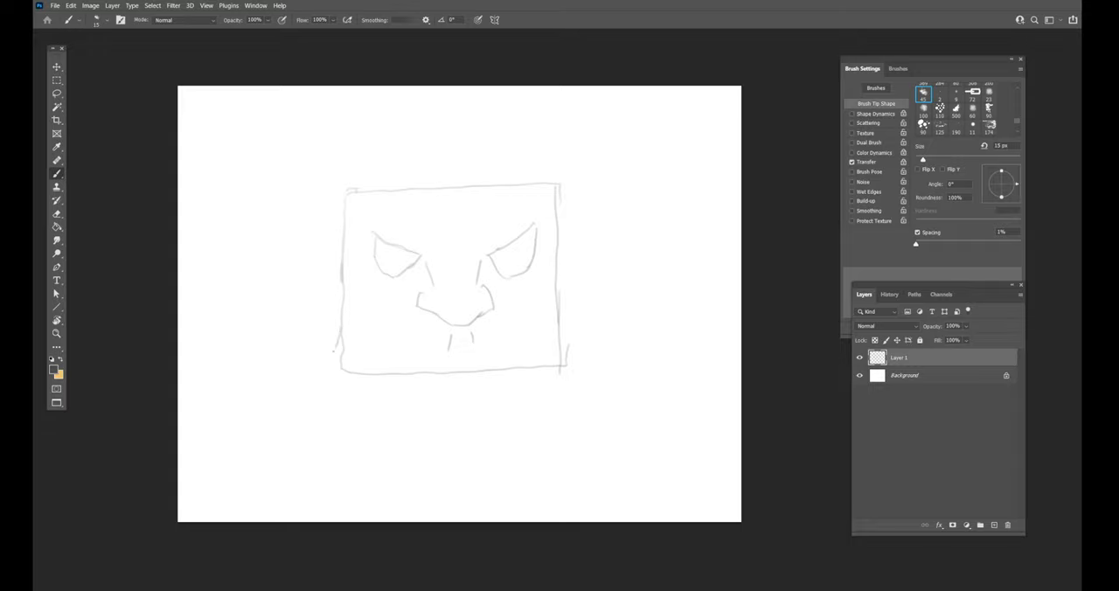
# Sketch the broad rounded jaw under the square with a grimacing mouth and refined contours
pyautogui.moveTo(332, 350); pyautogui.dragTo(418, 464)
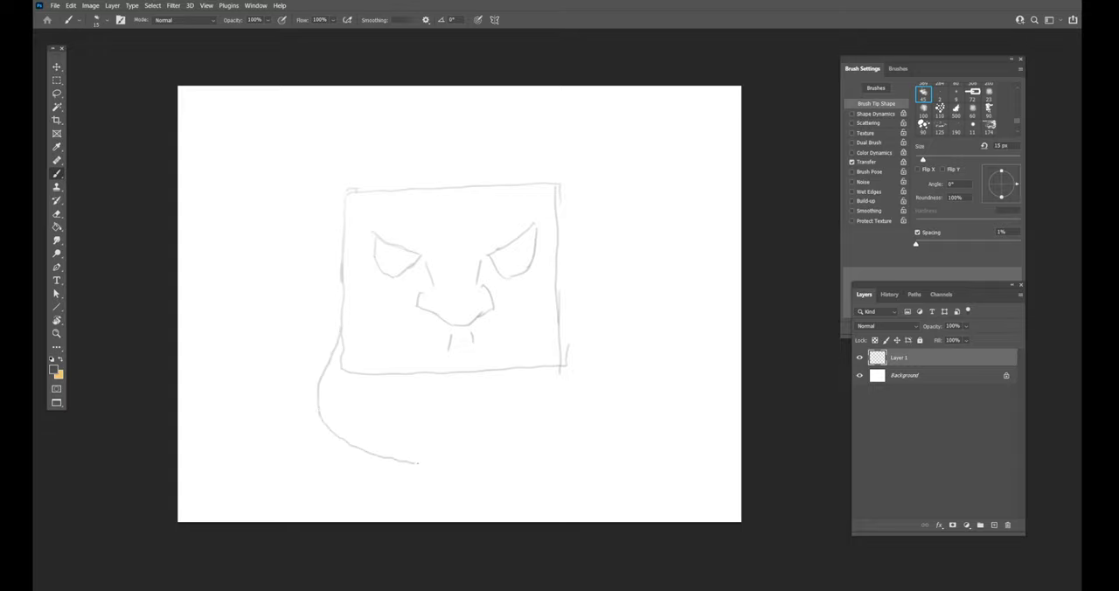
pyautogui.moveTo(418, 462); pyautogui.dragTo(566, 453)
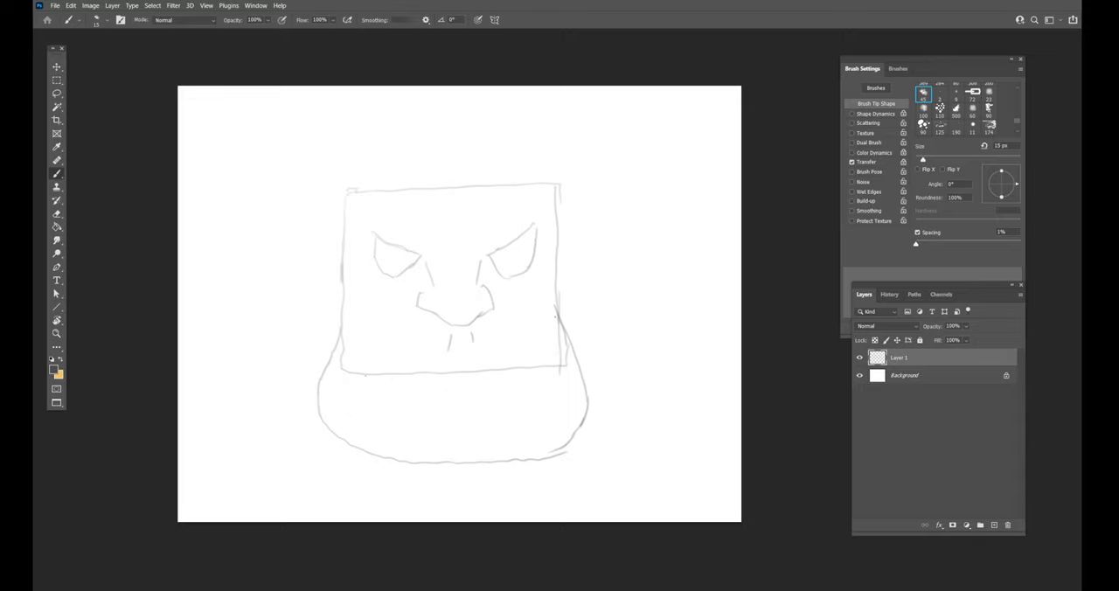
pyautogui.moveTo(359, 373); pyautogui.dragTo(504, 350)
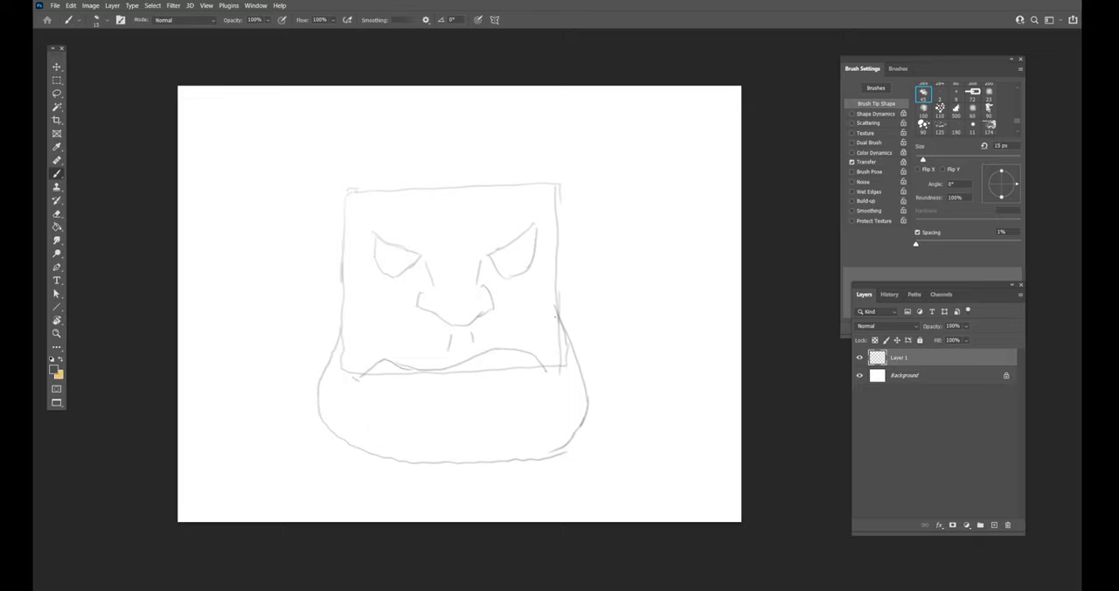
pyautogui.moveTo(353, 383); pyautogui.dragTo(549, 374)
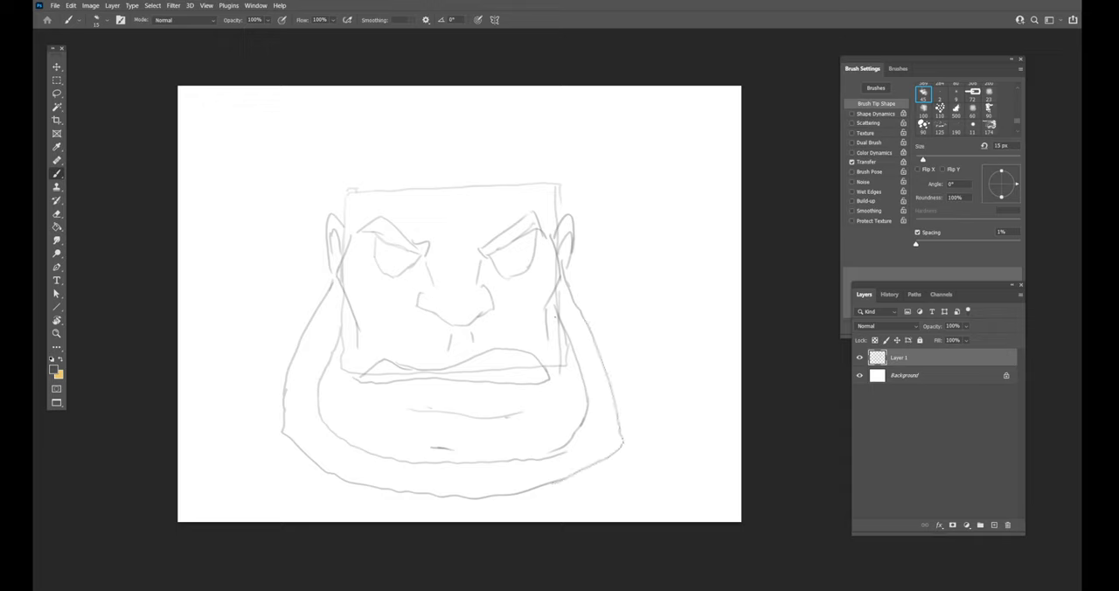
# Sketch bolts jutting from the right and left of the neck and the flat skull top
pyautogui.moveTo(603, 333); pyautogui.dragTo(620, 384)
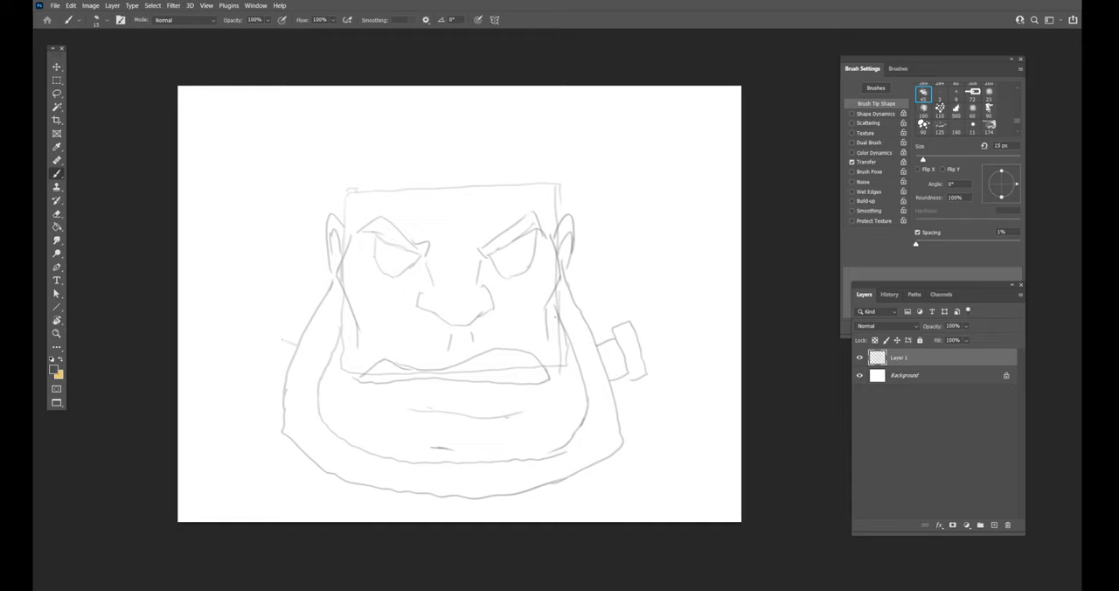
pyautogui.moveTo(280, 329); pyautogui.dragTo(283, 376)
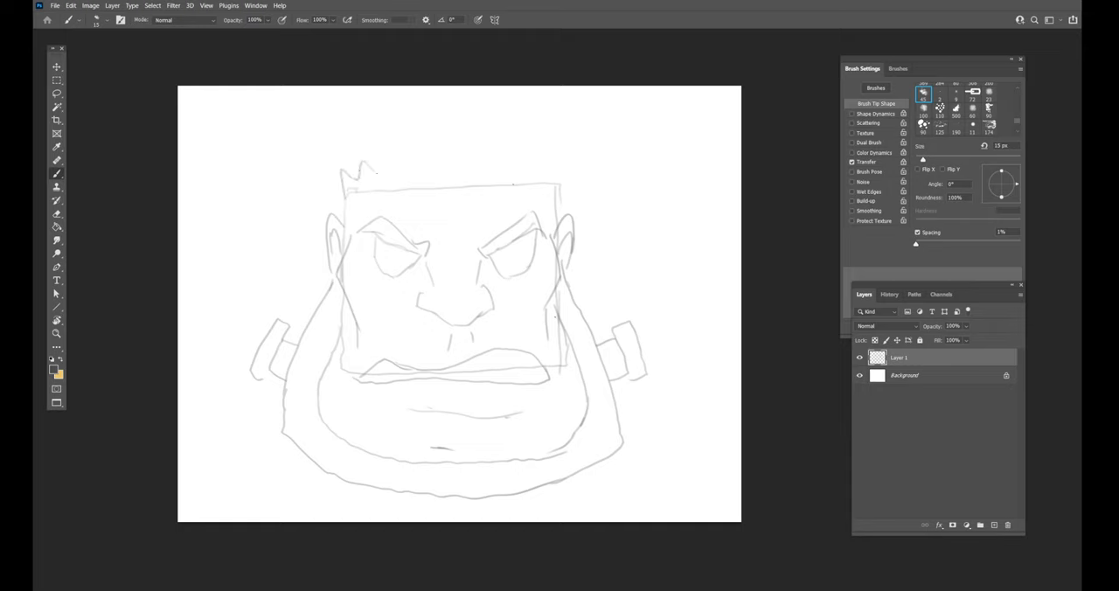
pyautogui.moveTo(341, 175); pyautogui.dragTo(563, 169)
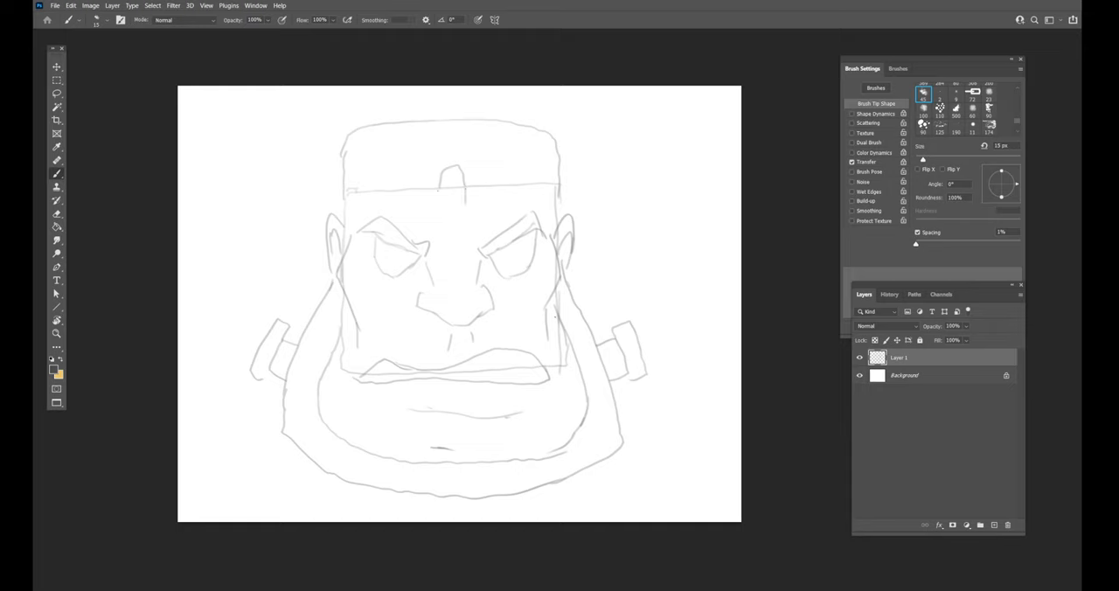
# Sketch the forehead bolt, stitch marks along the headband and hair tufts on top
pyautogui.moveTo(451, 169); pyautogui.dragTo(451, 206)
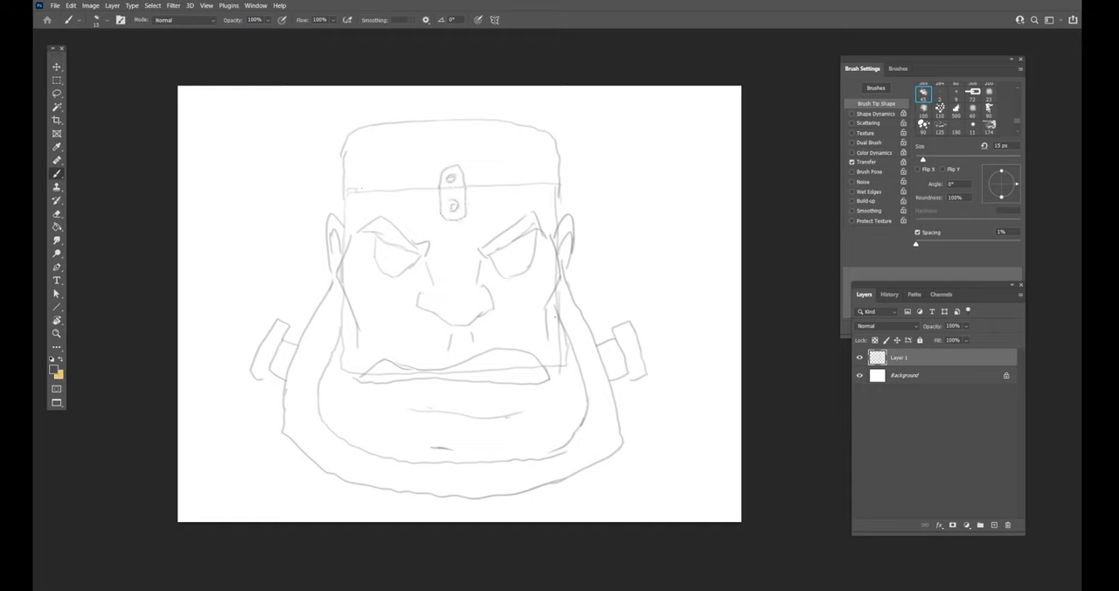
pyautogui.moveTo(349, 190); pyautogui.dragTo(411, 185)
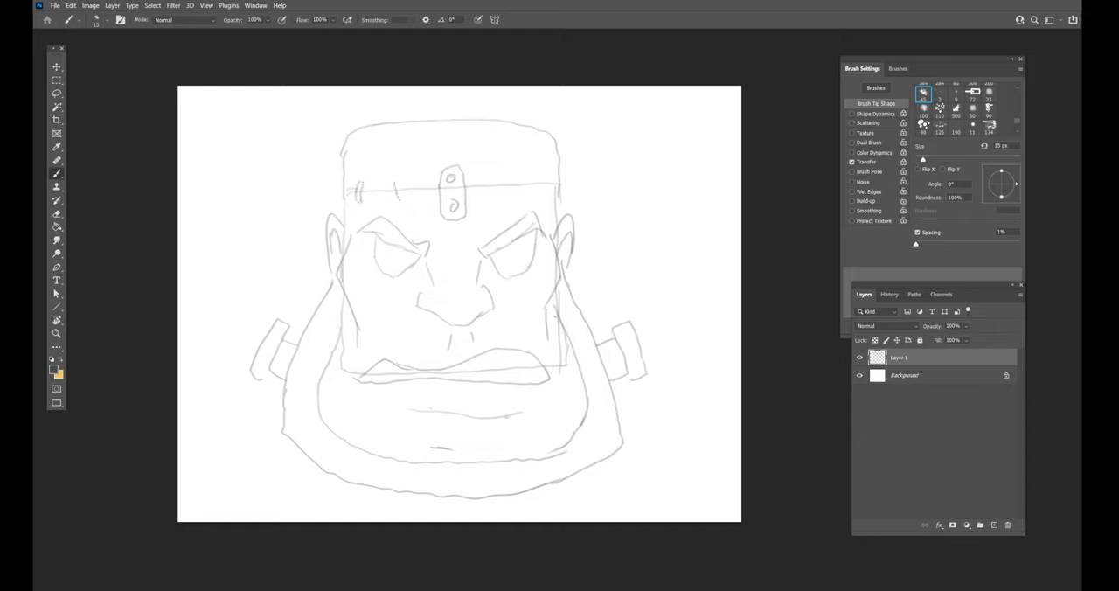
pyautogui.moveTo(398, 188); pyautogui.dragTo(498, 184)
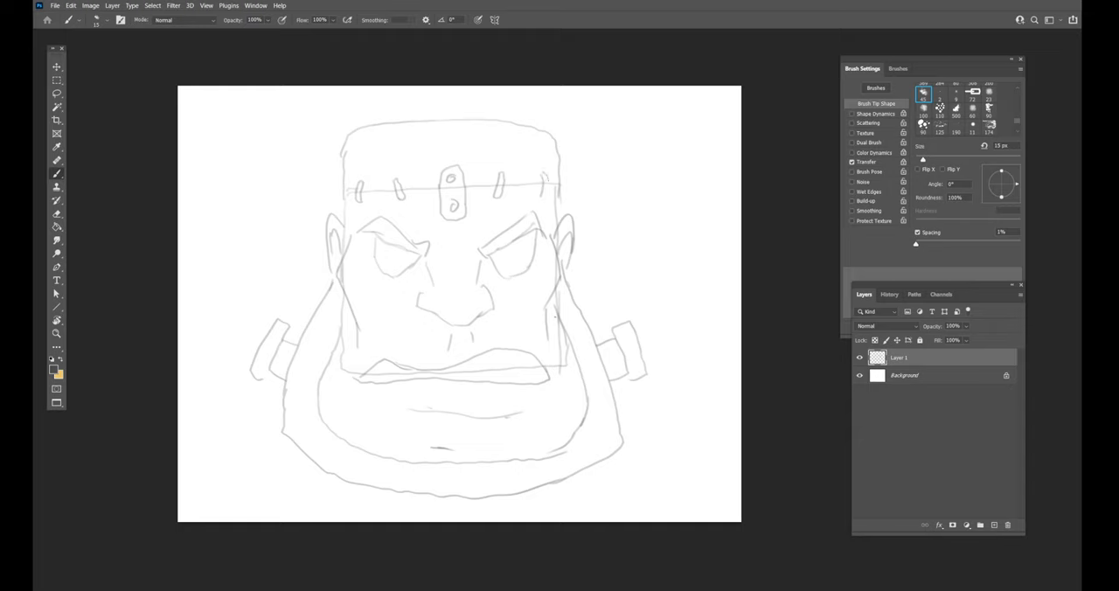
pyautogui.moveTo(393, 105); pyautogui.dragTo(417, 103)
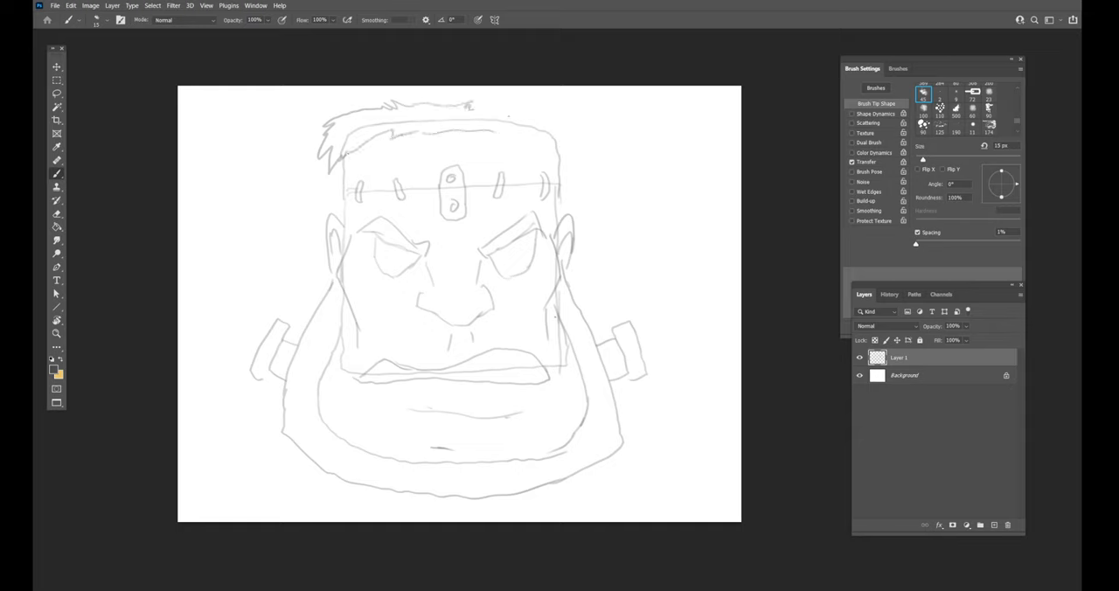
# Add more hair strands, a stitched scar over the left eye and zigzag electricity beside the head
pyautogui.moveTo(472, 109); pyautogui.dragTo(574, 111)
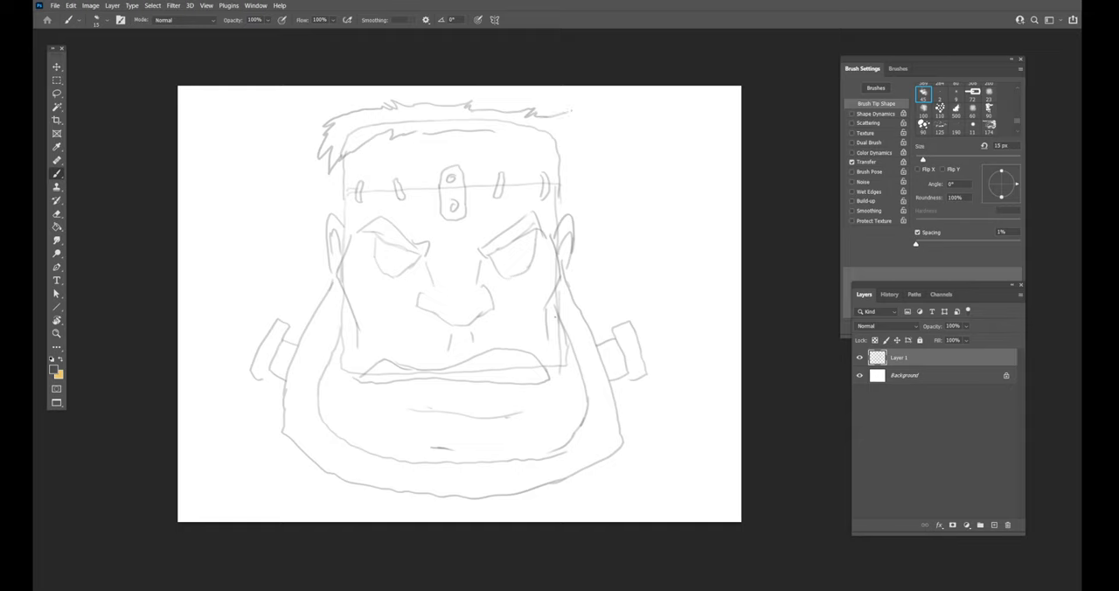
pyautogui.moveTo(580, 105); pyautogui.dragTo(563, 157)
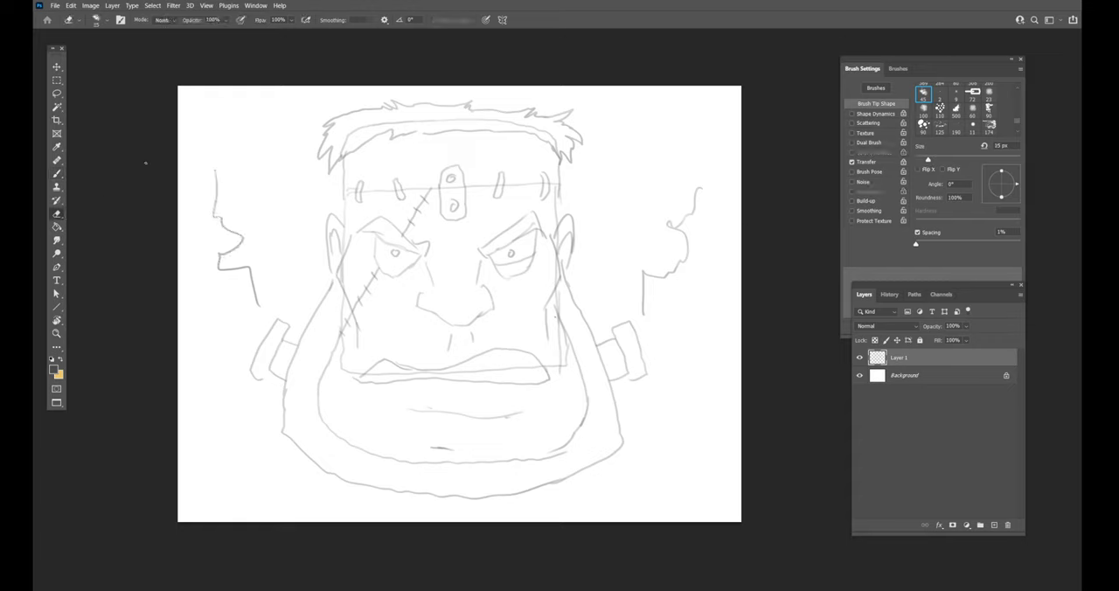
# Lower Layer 1's opacity to a faint guide and begin inking the left eye in dark lines
pyautogui.moveTo(402, 96); pyautogui.dragTo(464, 102)
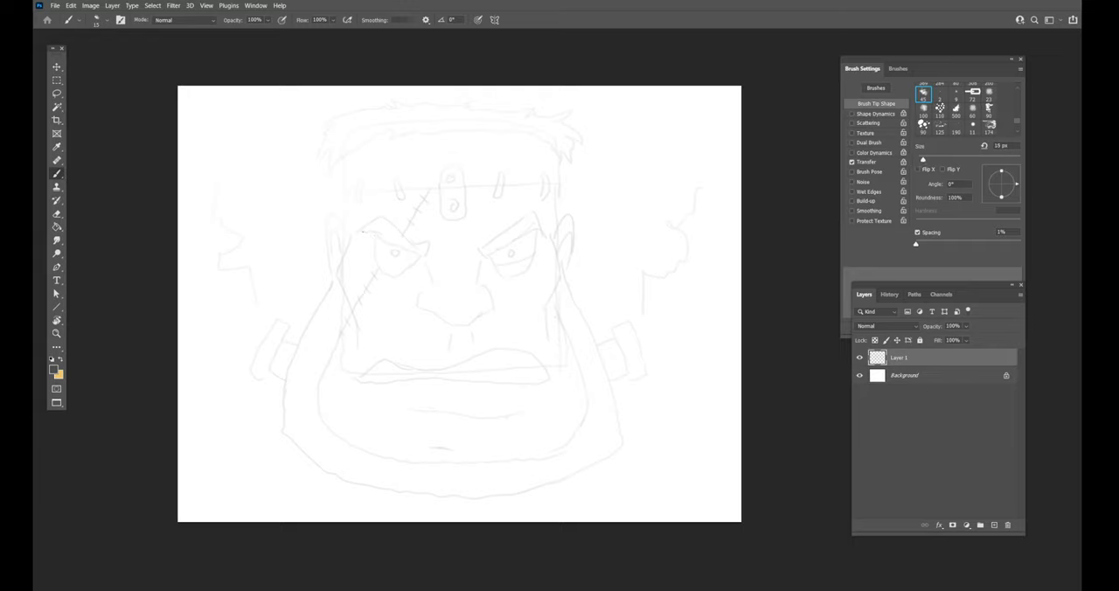
pyautogui.moveTo(357, 231); pyautogui.dragTo(399, 225)
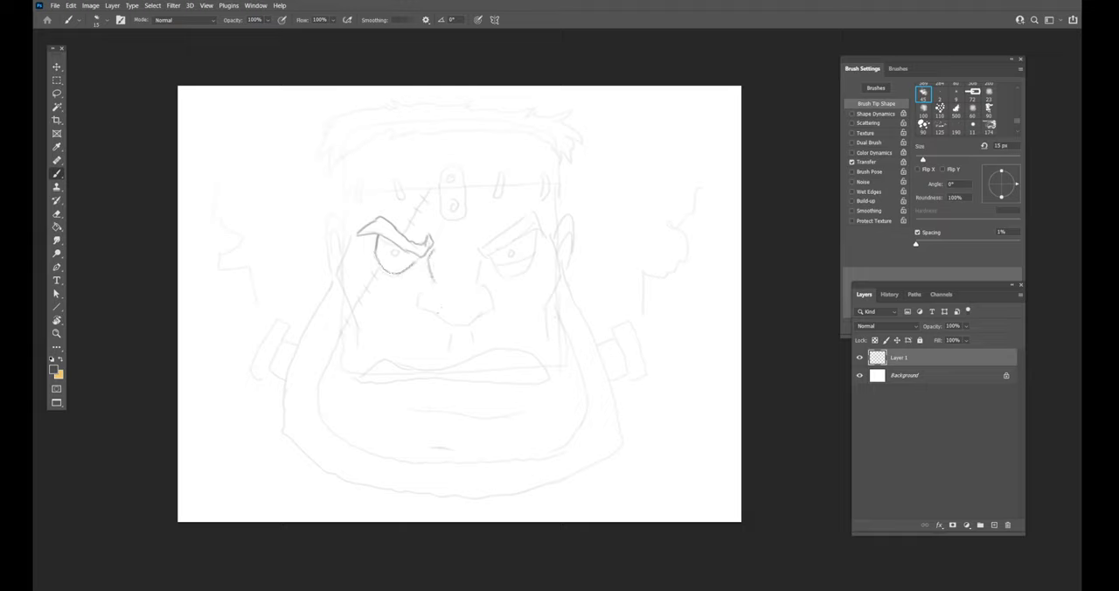
# Ink the nose underside and sides, the right eyebrow and the right eye outline in dark lines
pyautogui.moveTo(411, 262); pyautogui.dragTo(428, 301)
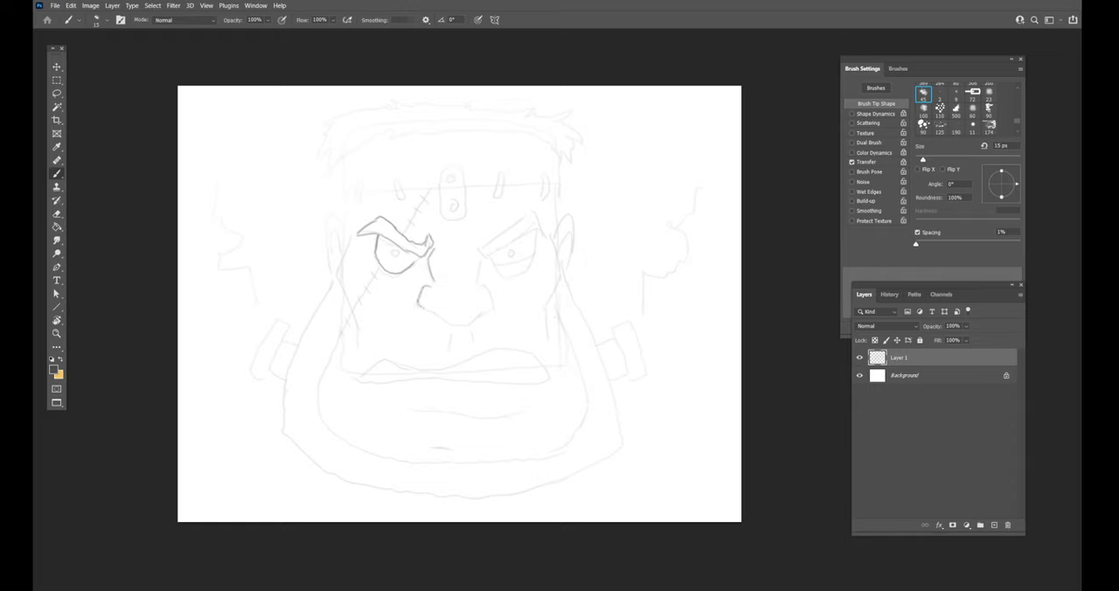
pyautogui.moveTo(416, 297); pyautogui.dragTo(489, 311)
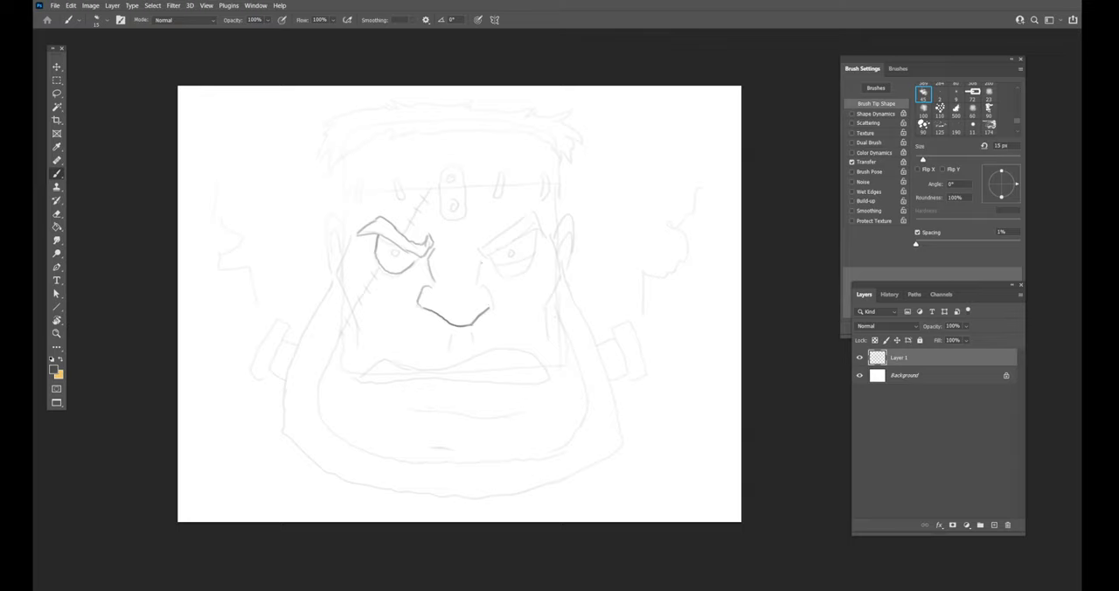
pyautogui.moveTo(476, 254); pyautogui.dragTo(488, 301)
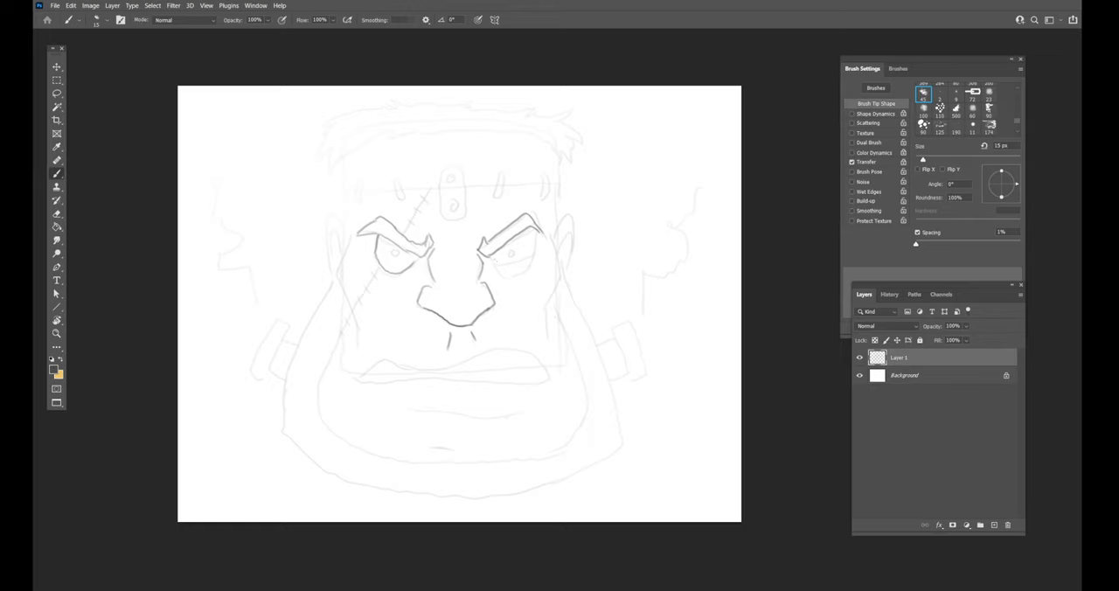
pyautogui.moveTo(498, 248); pyautogui.dragTo(524, 271)
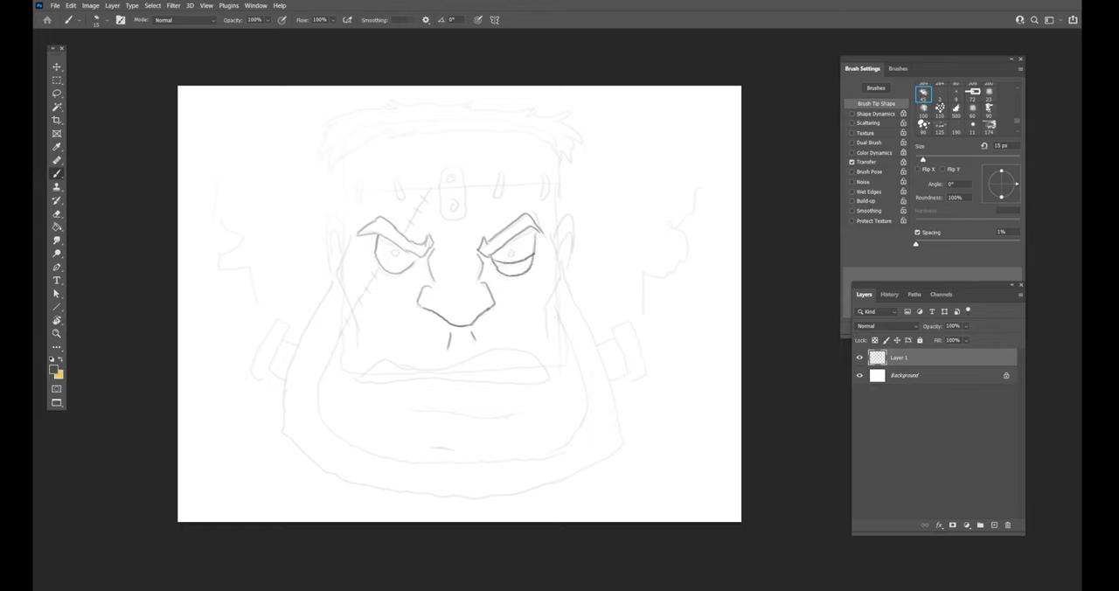
pyautogui.click(511, 254)
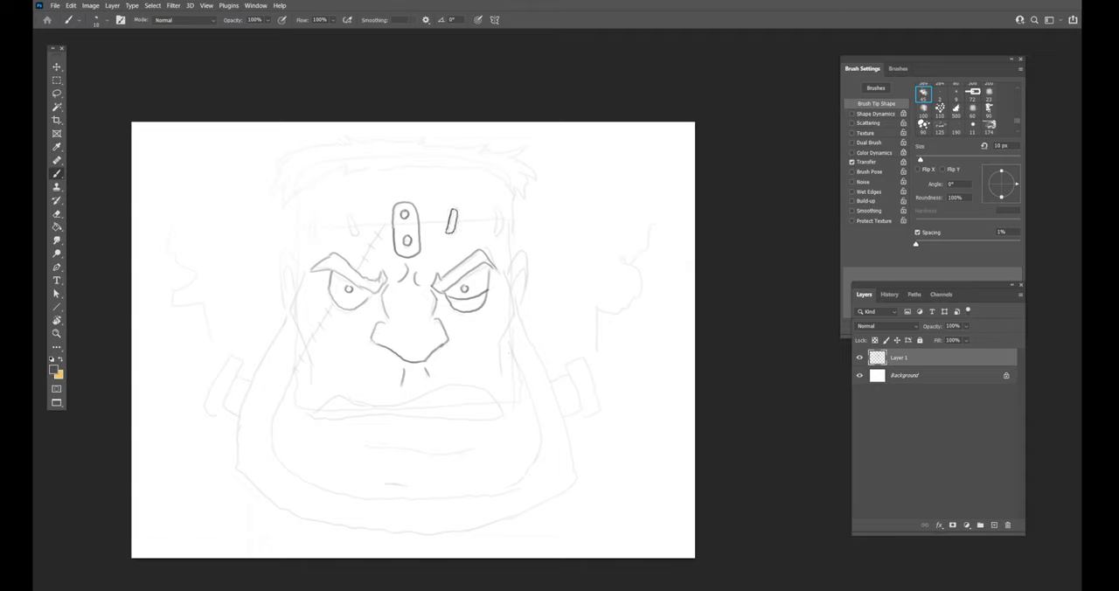
# Ink dark contours down the left and right sides of the broad jaw
pyautogui.moveTo(490, 206); pyautogui.dragTo(504, 218)
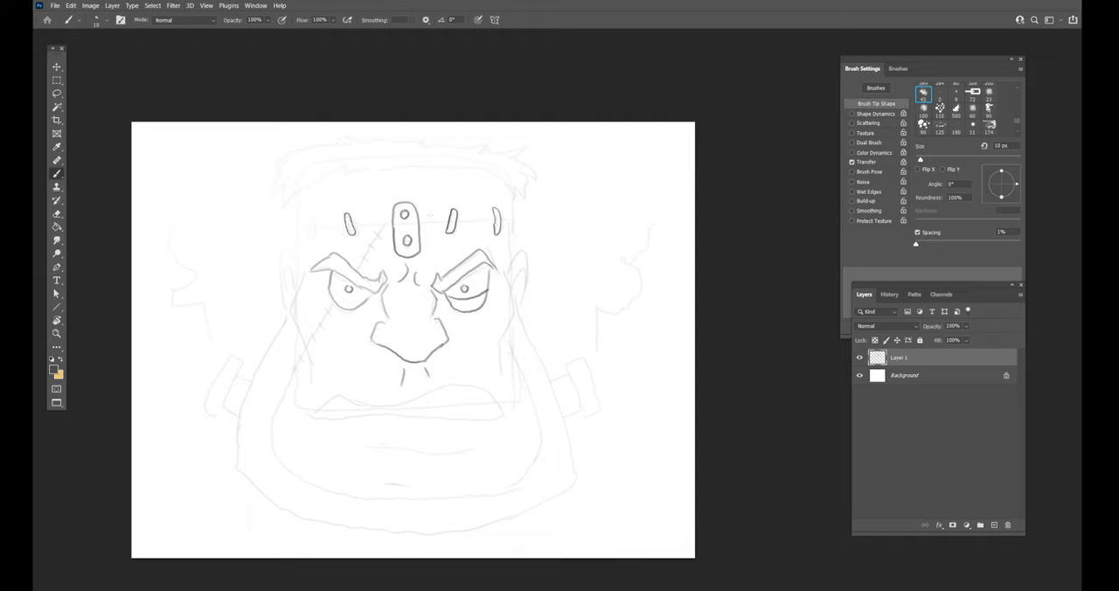
pyautogui.moveTo(511, 196); pyautogui.dragTo(514, 223)
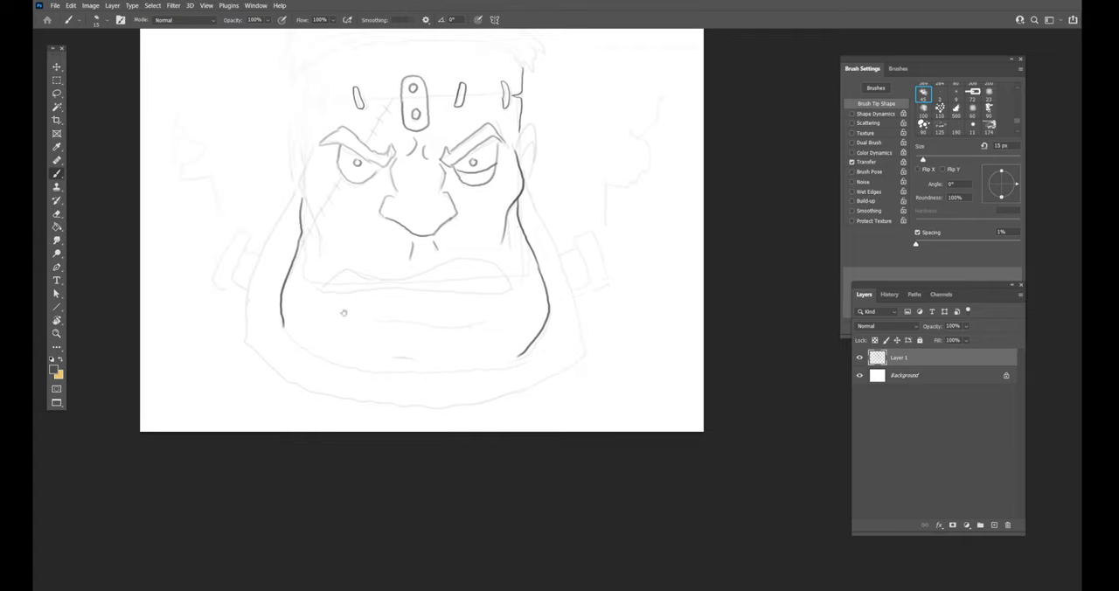
# Ink the rounded chin curve closing the jaw, then the stitch marks across the headband
pyautogui.moveTo(340, 311); pyautogui.dragTo(282, 333)
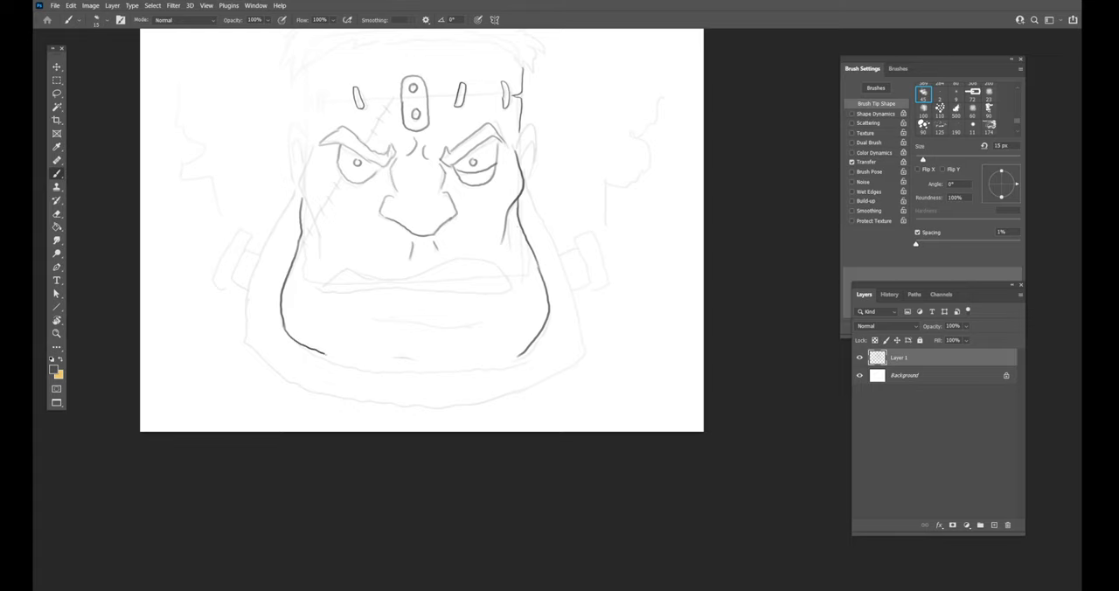
pyautogui.moveTo(324, 357); pyautogui.dragTo(481, 372)
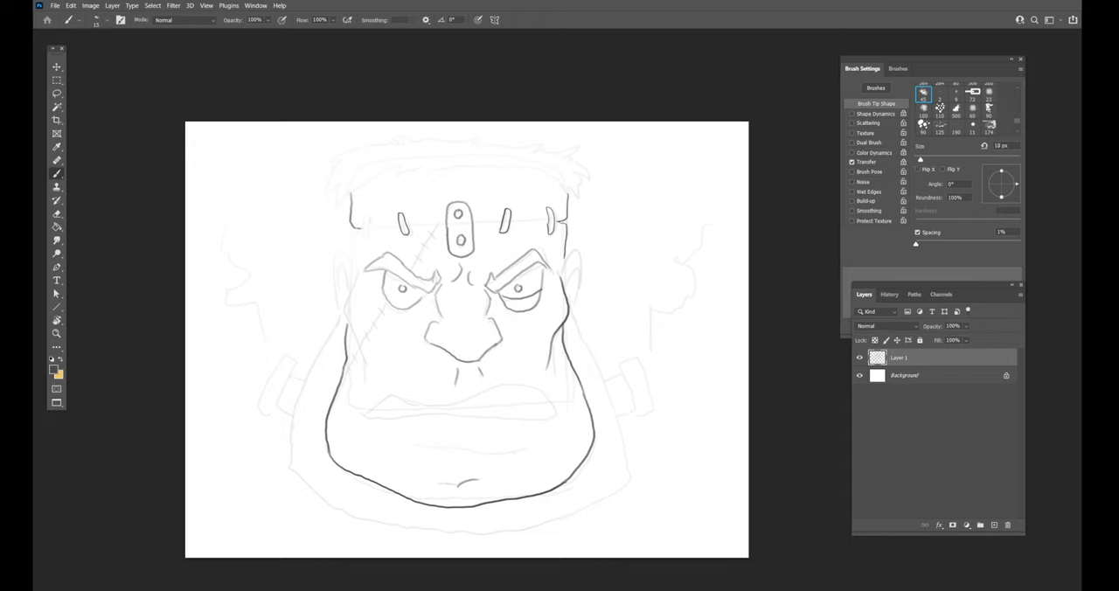
pyautogui.moveTo(357, 218); pyautogui.dragTo(367, 241)
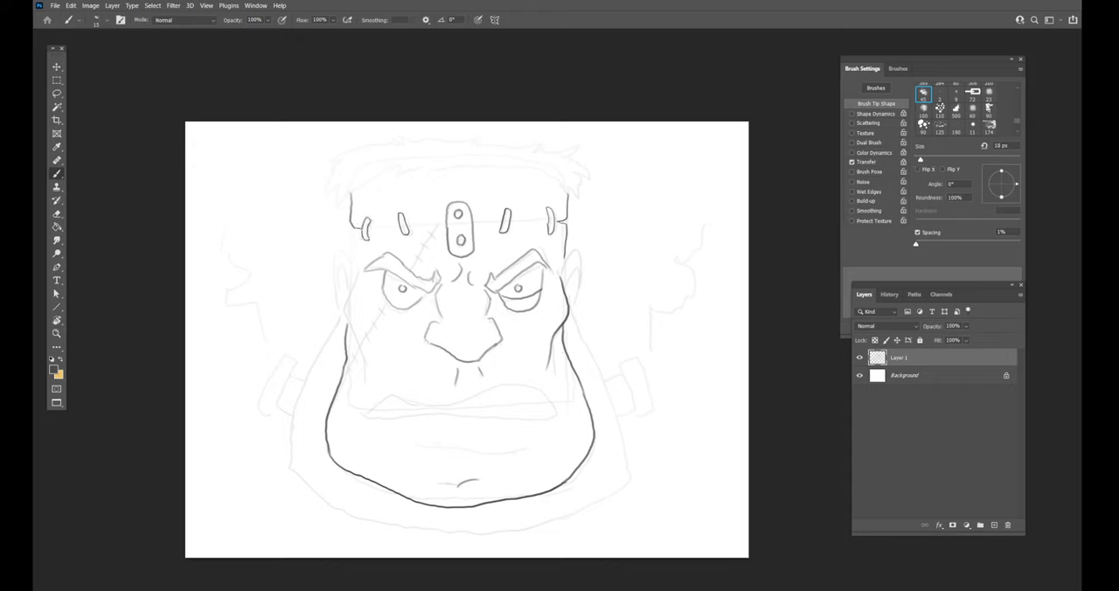
pyautogui.moveTo(367, 224); pyautogui.dragTo(402, 225)
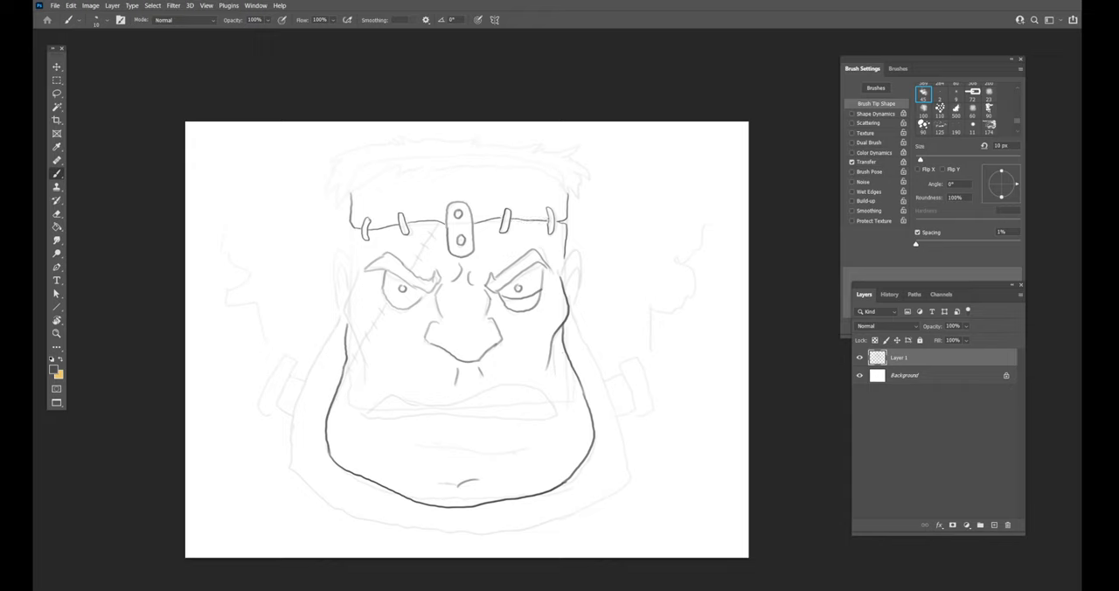
# Ink shaggy hair tufts across the top of the skull and down the head sides to the ears and neck
pyautogui.moveTo(331, 159); pyautogui.dragTo(350, 149)
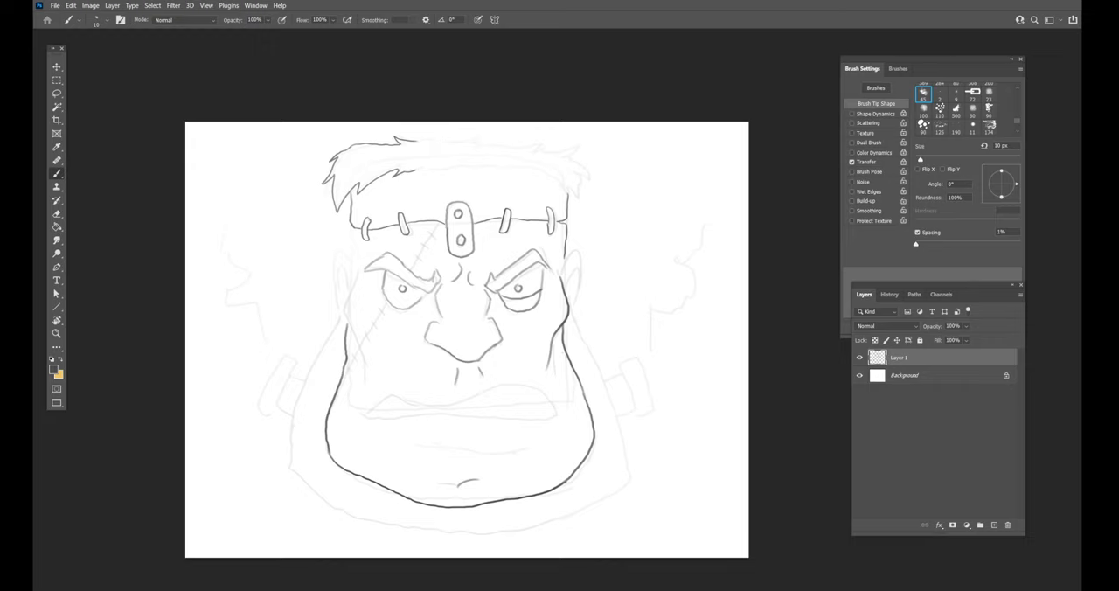
pyautogui.moveTo(420, 136); pyautogui.dragTo(468, 137)
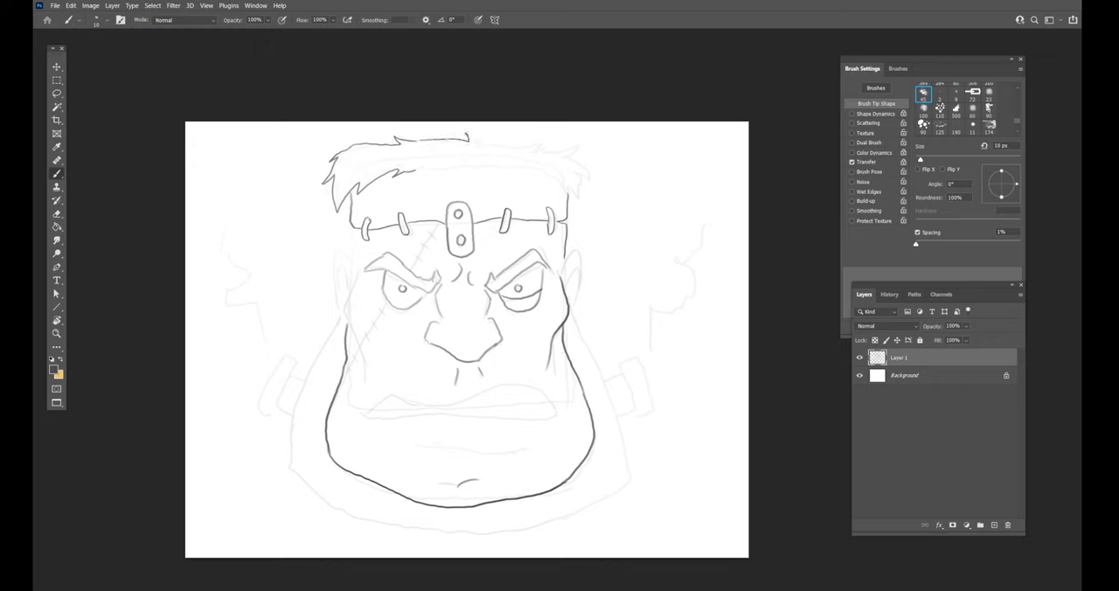
pyautogui.moveTo(451, 140); pyautogui.dragTo(542, 140)
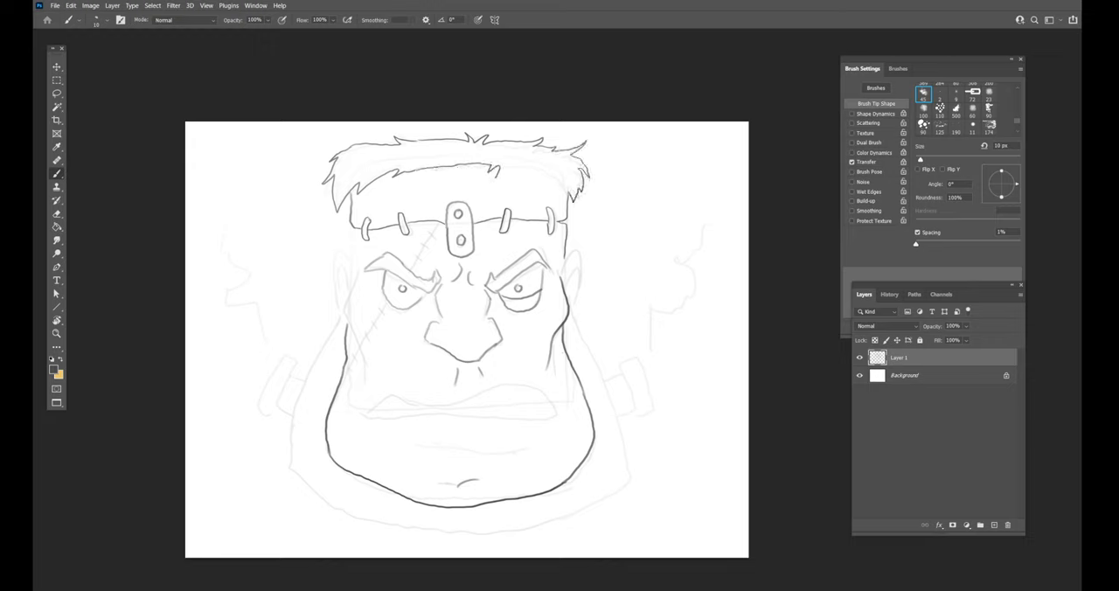
pyautogui.moveTo(490, 161); pyautogui.dragTo(560, 170)
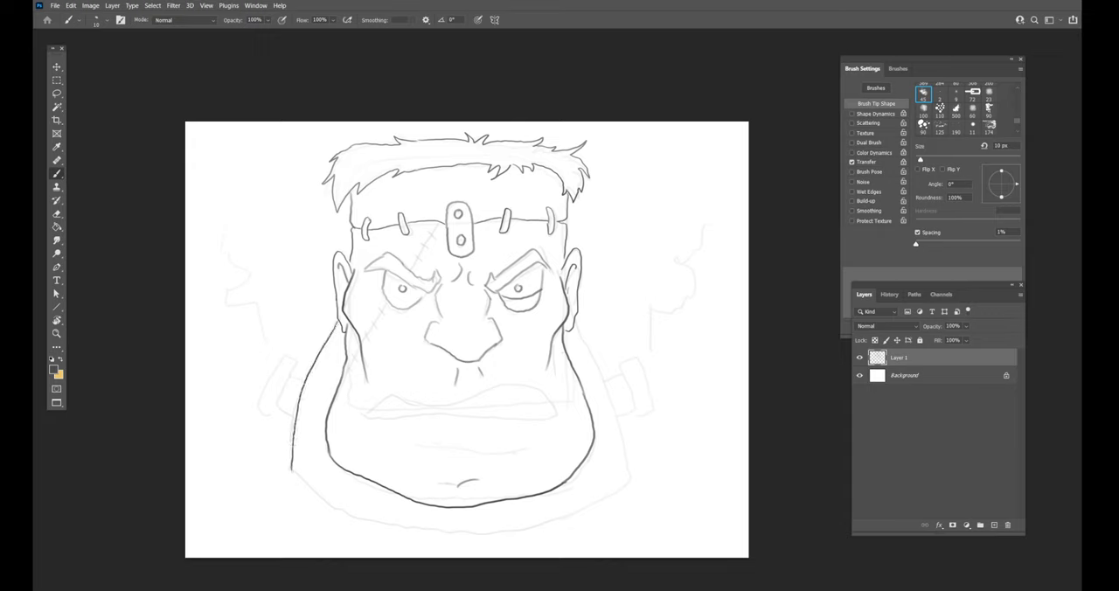
# Ink the neck outline below the jaw and draw the bolt sticking out of the left side of the neck
pyautogui.moveTo(290, 458); pyautogui.dragTo(349, 514)
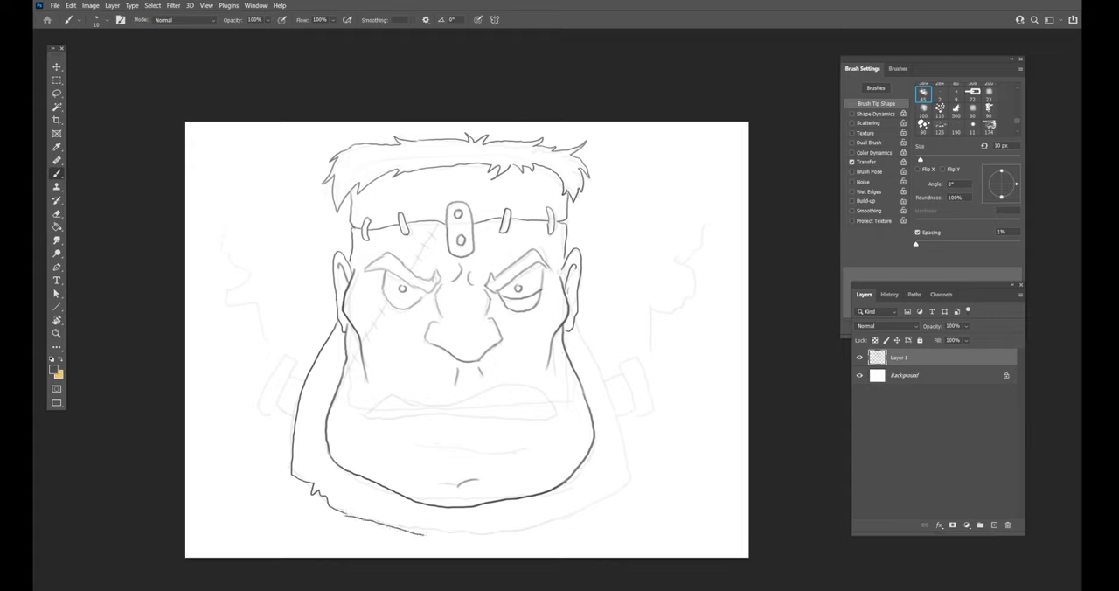
pyautogui.moveTo(423, 538); pyautogui.dragTo(603, 490)
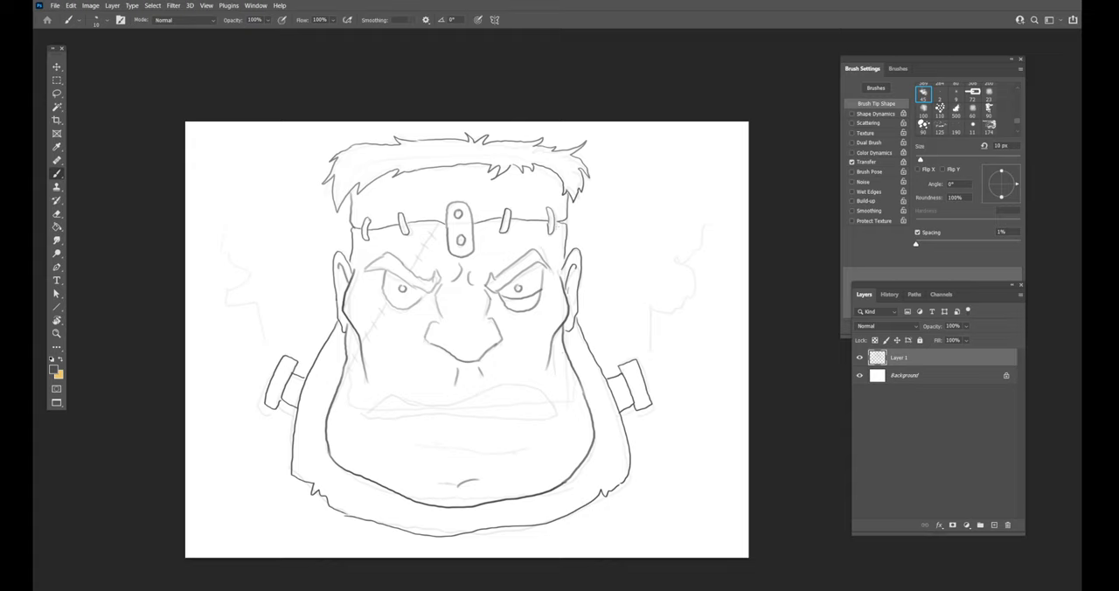
# Ink the thick upper and lower lips of the grimacing mouth, then slash a diagonal scar across the left eye
pyautogui.moveTo(371, 418); pyautogui.dragTo(402, 401)
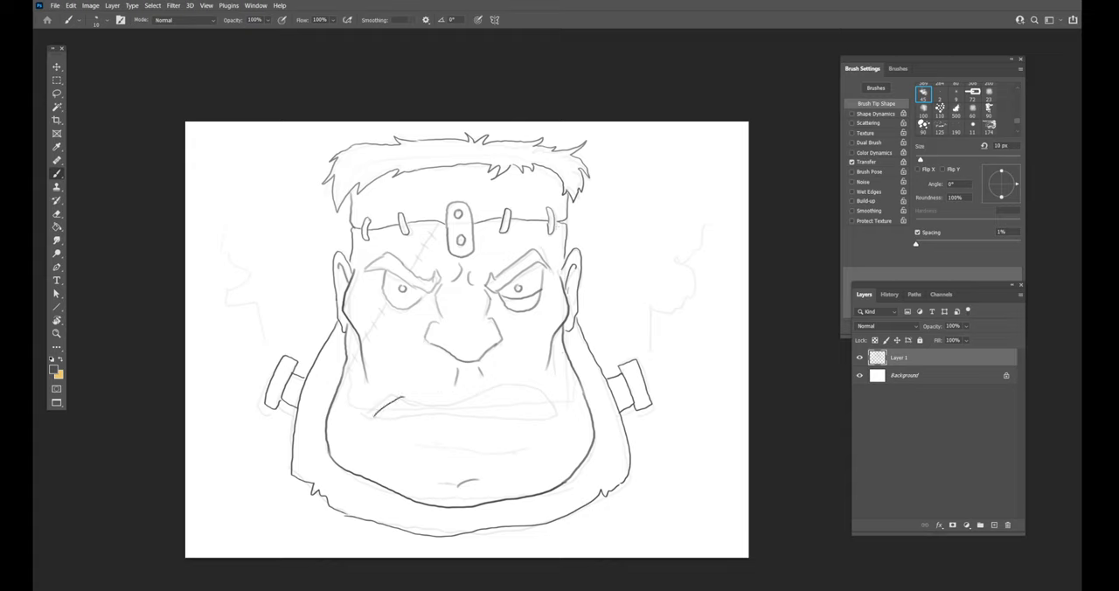
pyautogui.moveTo(370, 420); pyautogui.dragTo(507, 385)
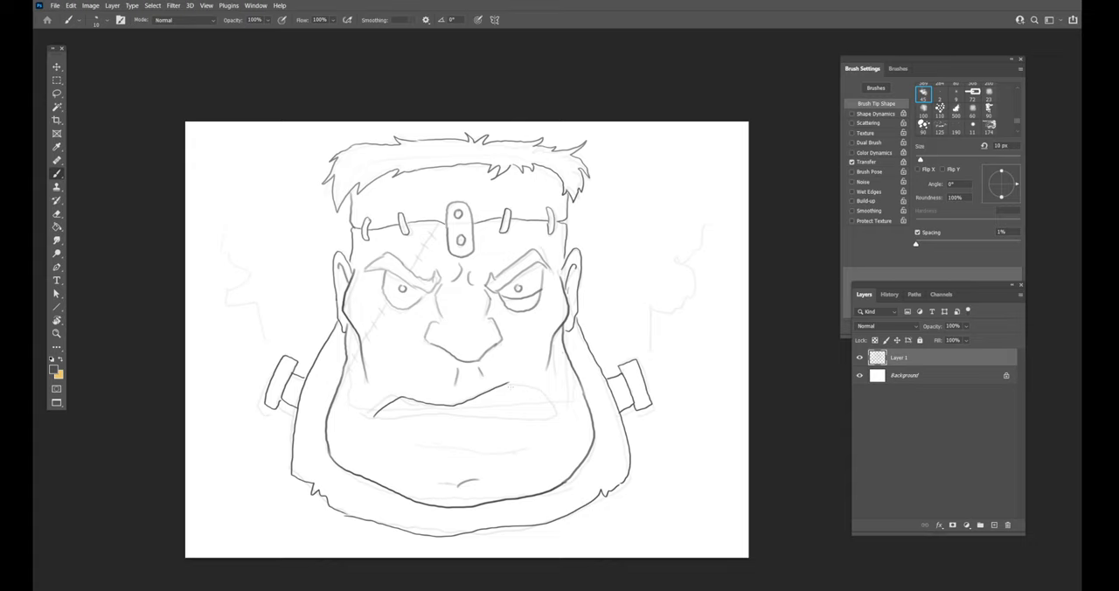
pyautogui.moveTo(504, 381); pyautogui.dragTo(563, 430)
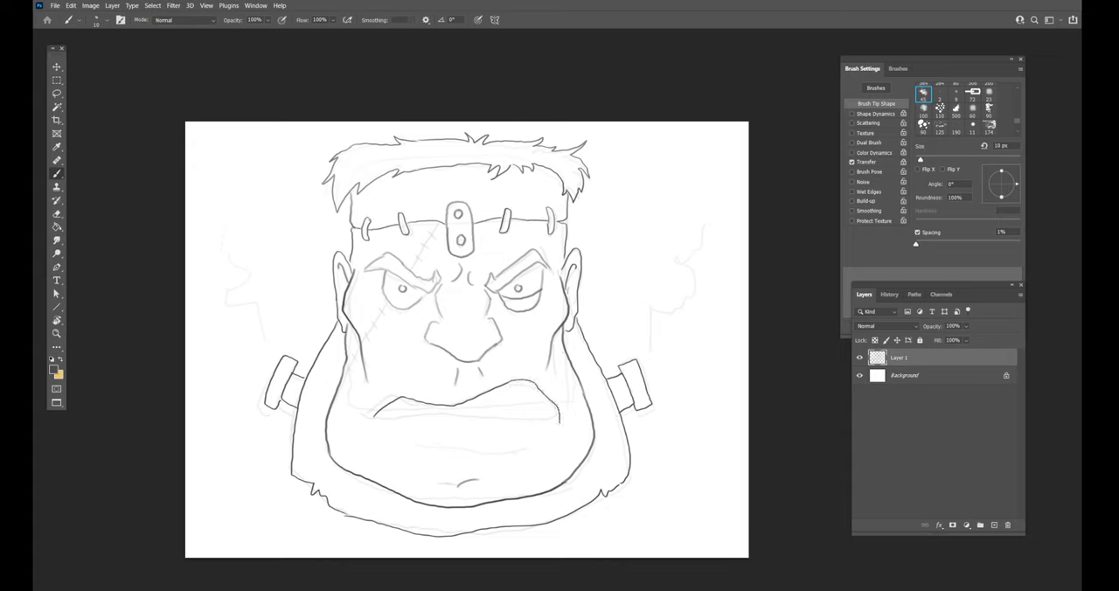
pyautogui.moveTo(375, 416); pyautogui.dragTo(441, 416)
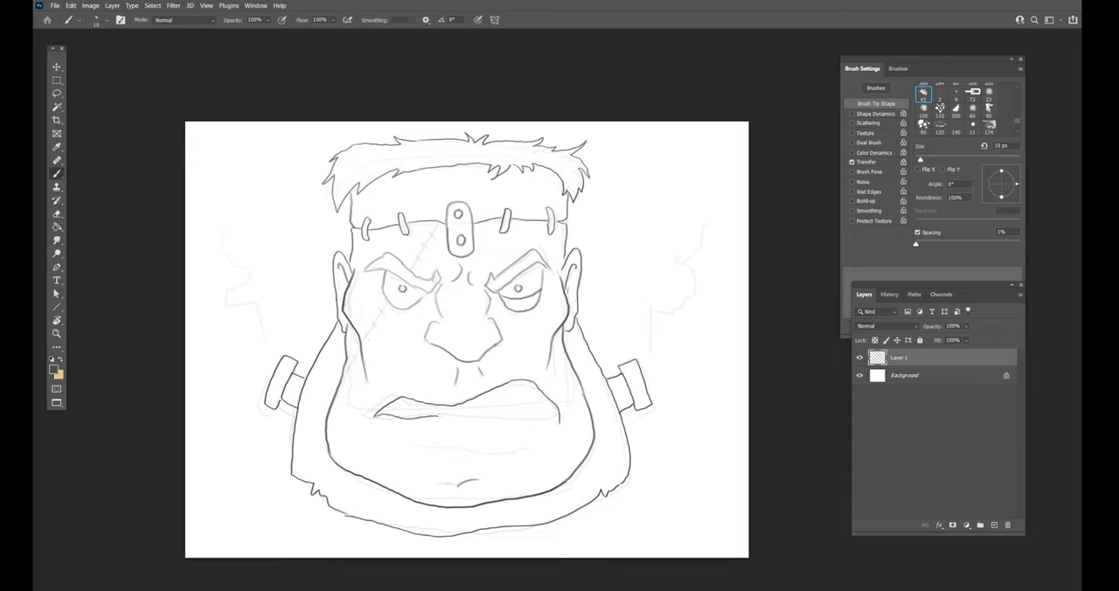
pyautogui.moveTo(370, 420); pyautogui.dragTo(563, 420)
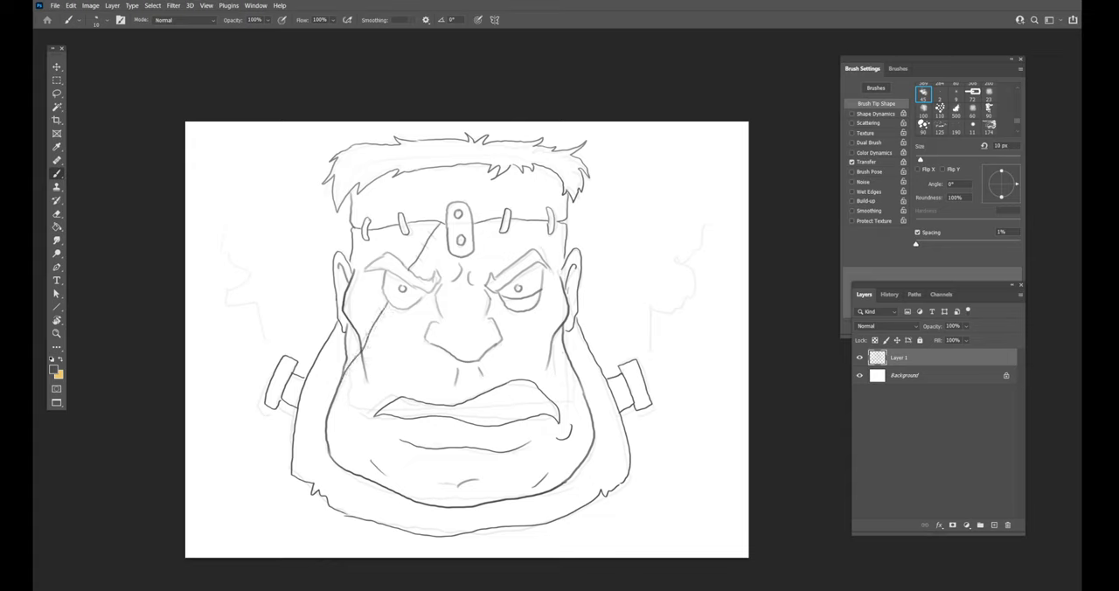
# Add stitch marks across the scar, draw clenched teeth, and start jagged electricity crackling right of the head
pyautogui.moveTo(394, 297); pyautogui.dragTo(367, 324)
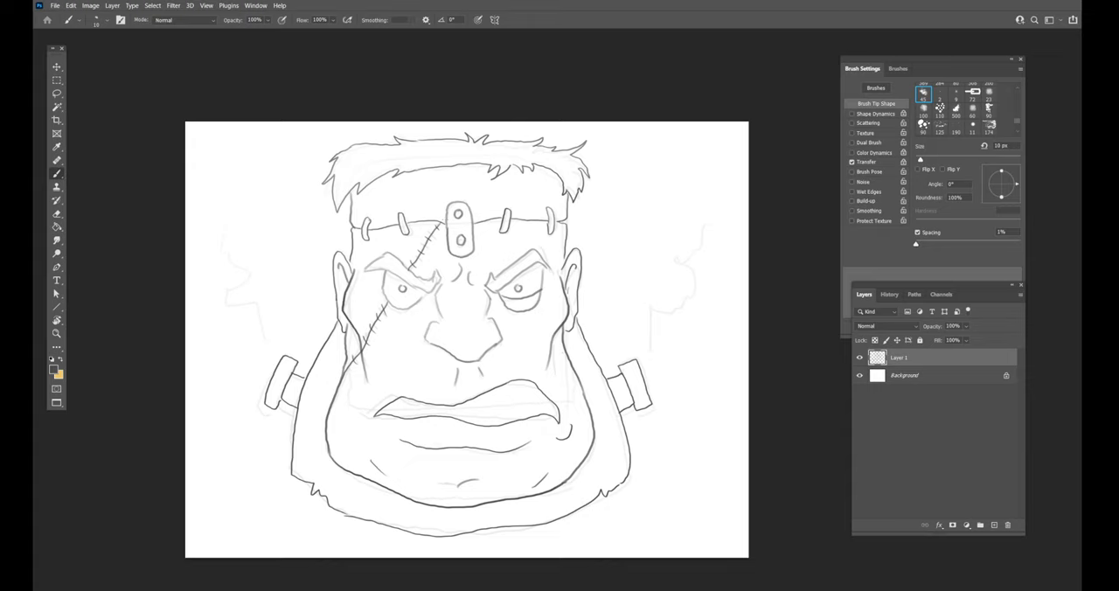
pyautogui.moveTo(463, 411); pyautogui.dragTo(498, 398)
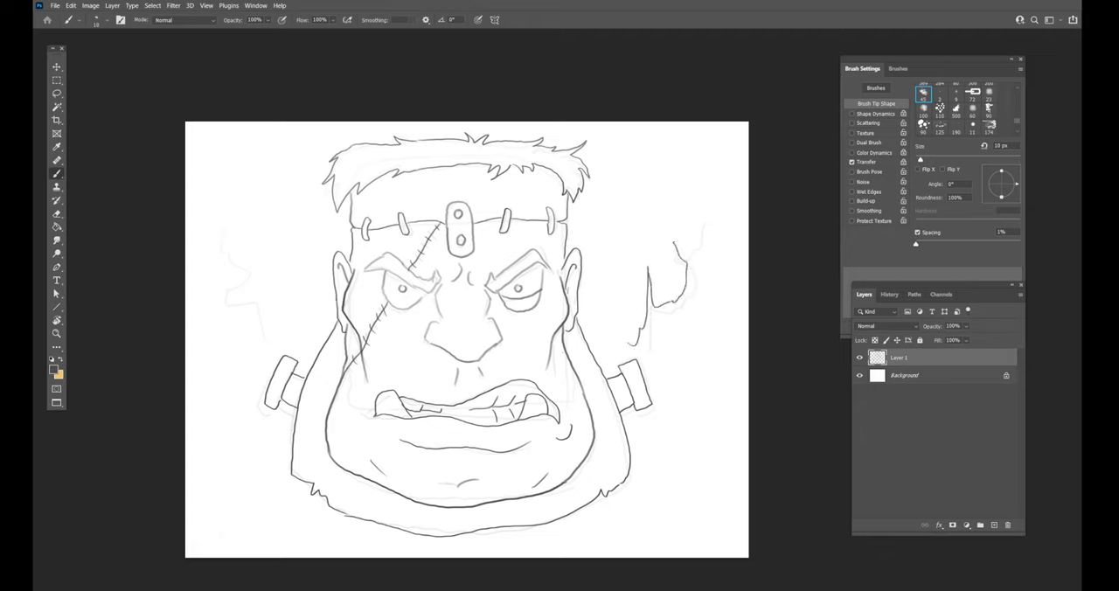
pyautogui.moveTo(673, 236); pyautogui.dragTo(708, 158)
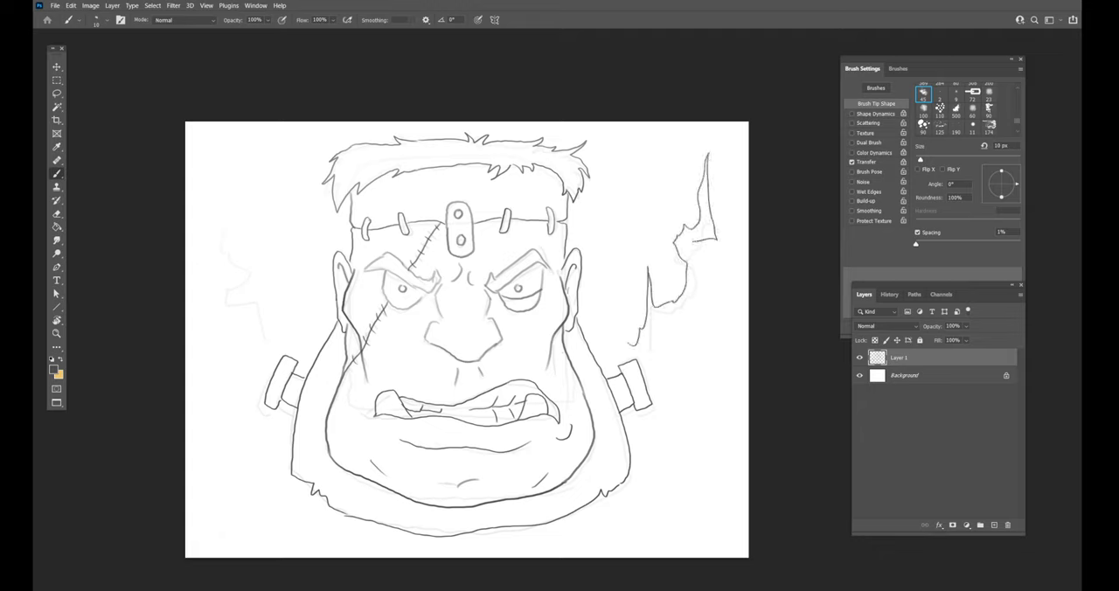